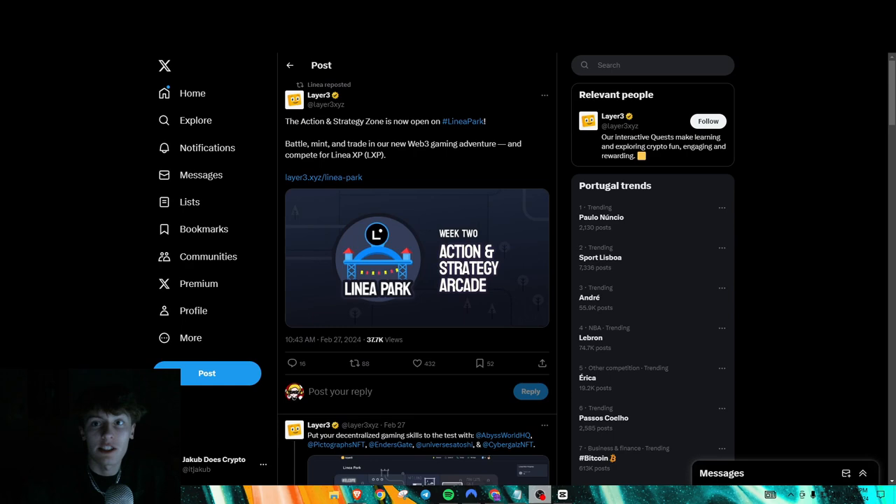
Open the Linea Park map on Layer3 from the X post link and scroll through its zones.
click(323, 176)
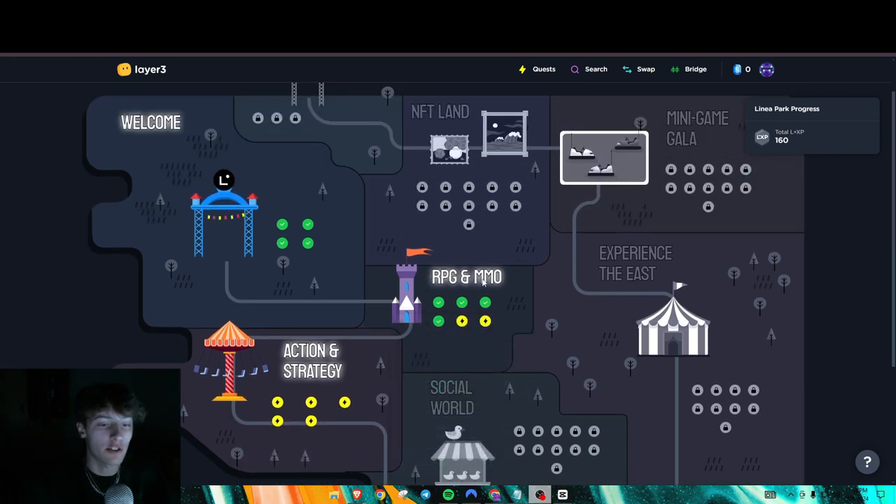
mouse_move(503, 295)
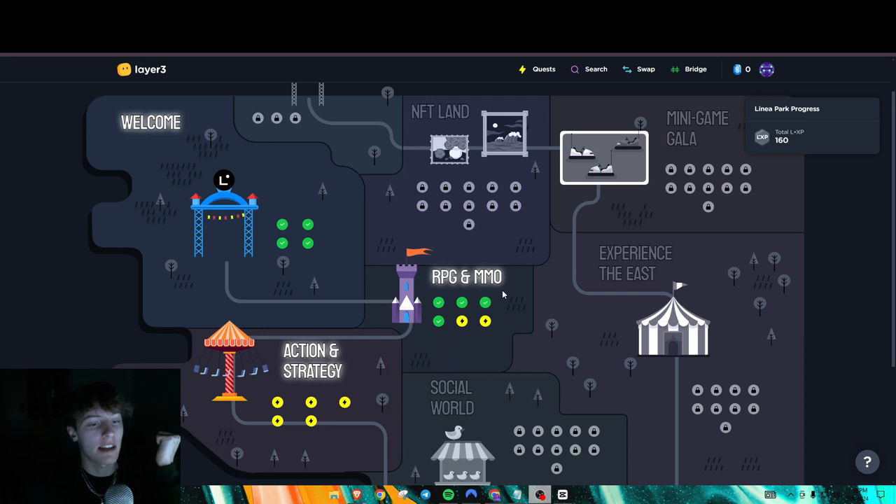
mouse_move(393, 269)
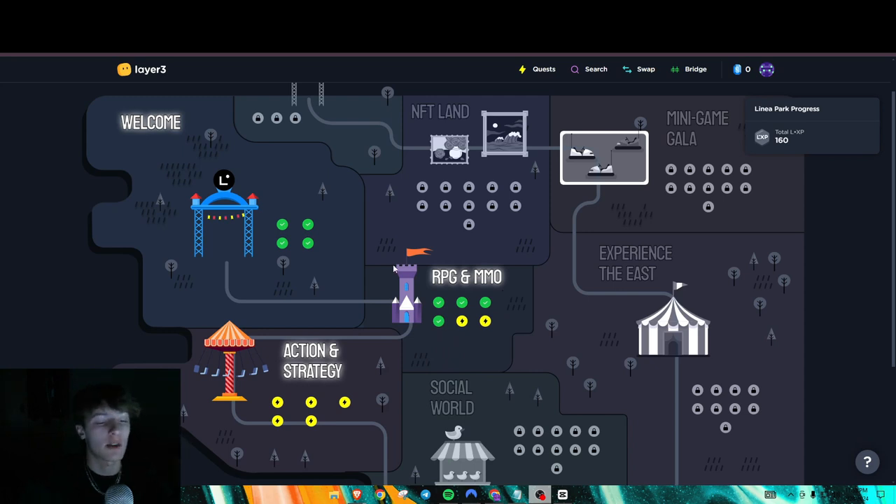
scroll(down, 3)
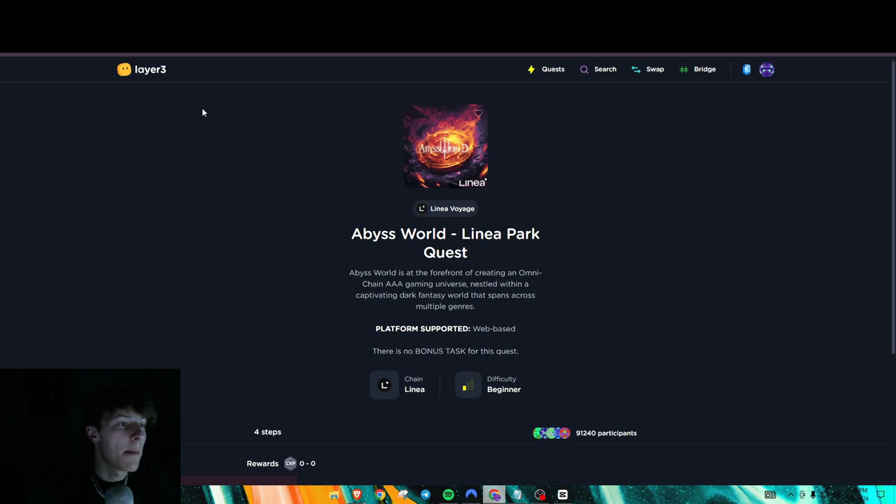
Begin the Abyss World quest, pass the intro, skip the download step, and go to AlienSwap.
scroll(down, 3)
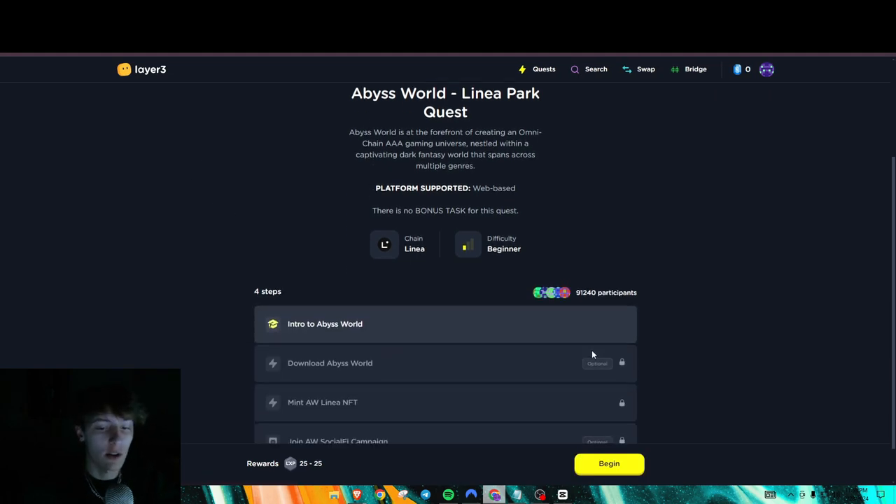
click(608, 463)
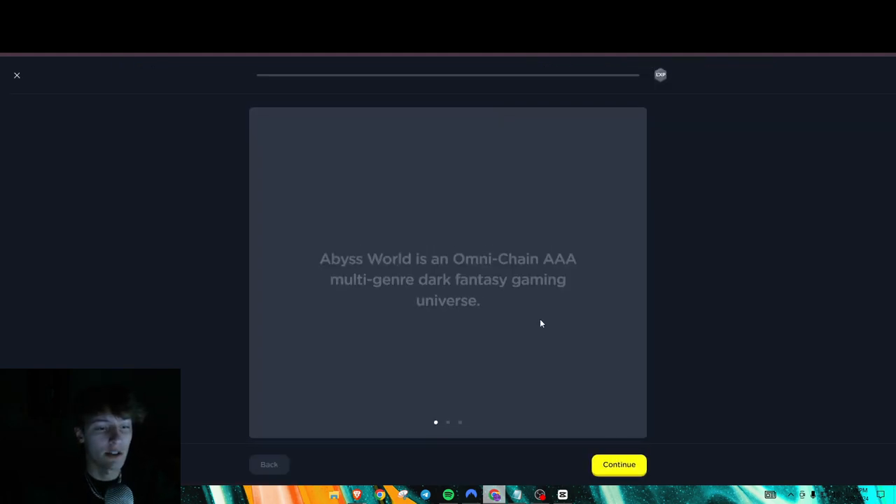
click(619, 465)
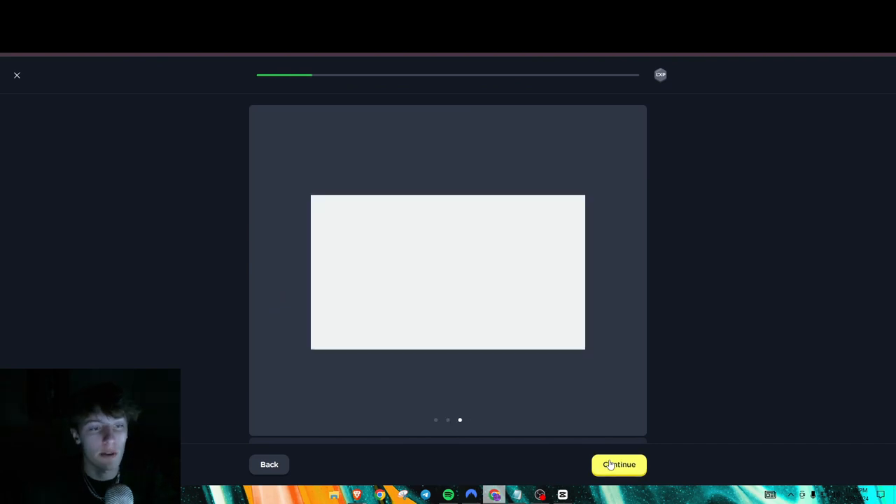
click(619, 465)
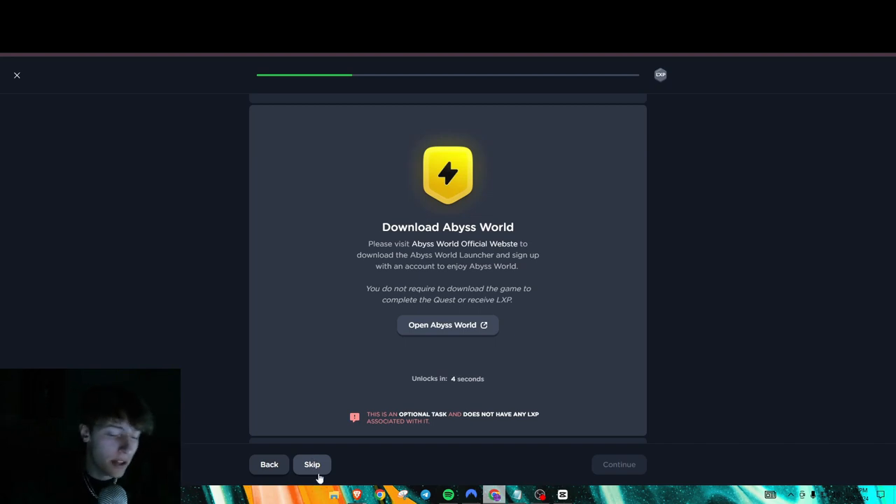
click(312, 465)
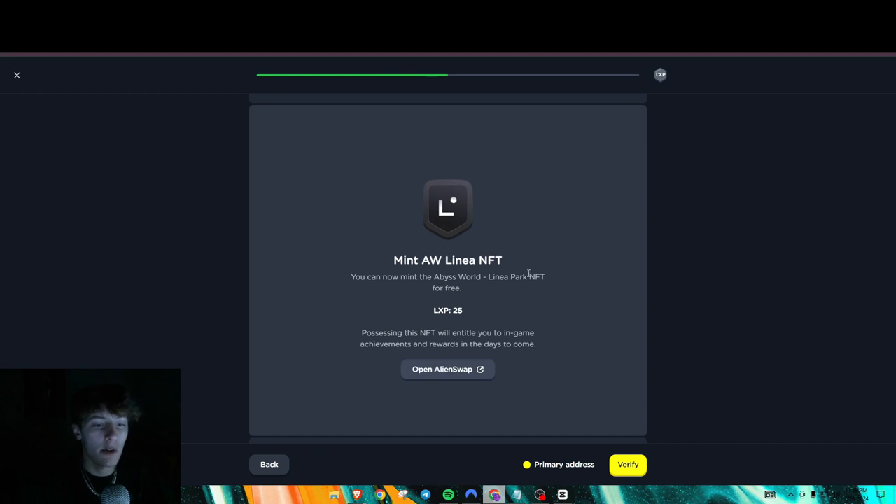
mouse_move(442, 370)
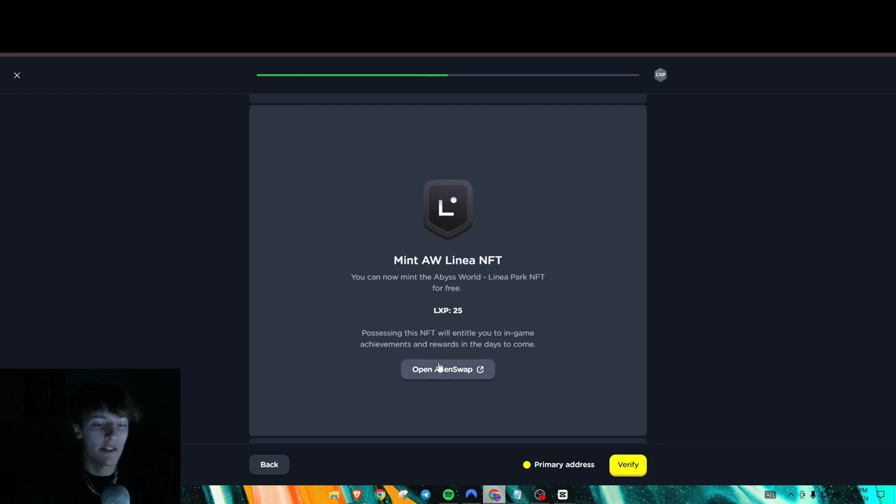
mouse_move(446, 372)
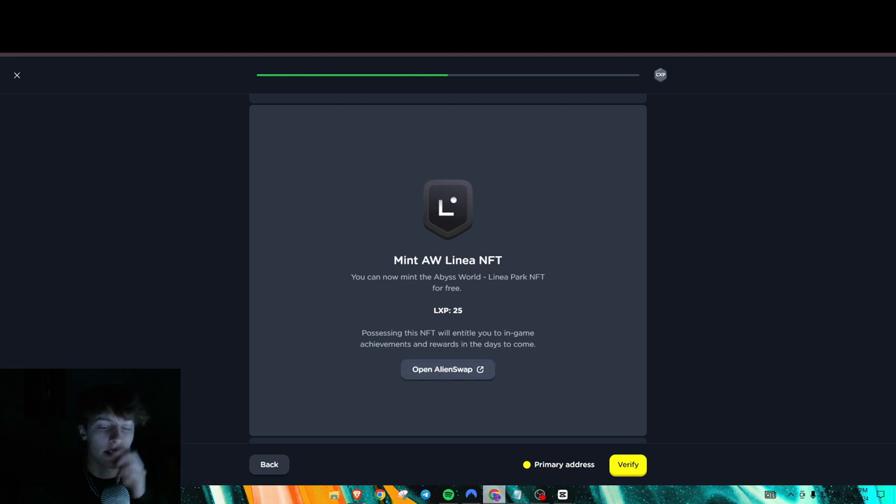
click(448, 370)
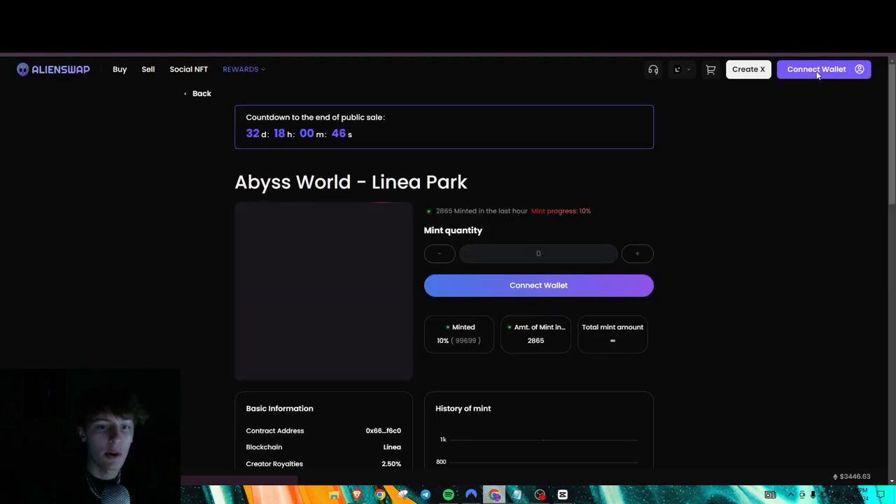
Connect and sign in with MetaMask on AlienSwap, then mint one Abyss World - Linea Park NFT.
click(817, 69)
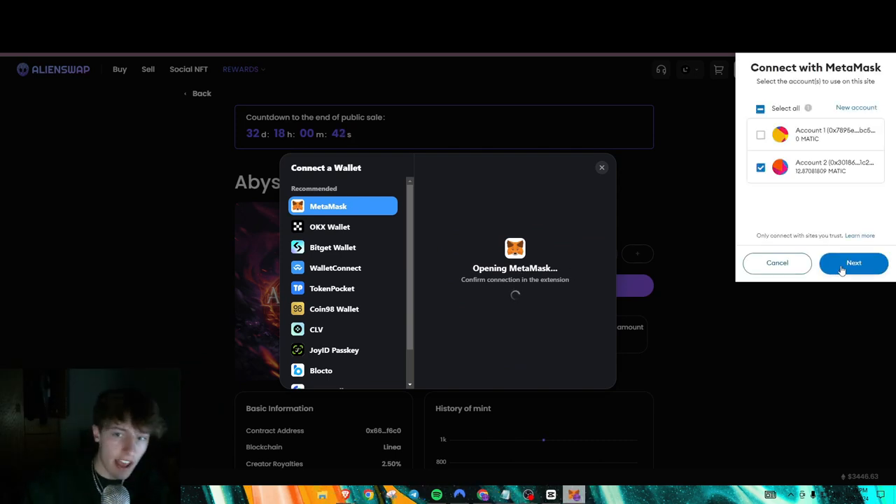
click(854, 264)
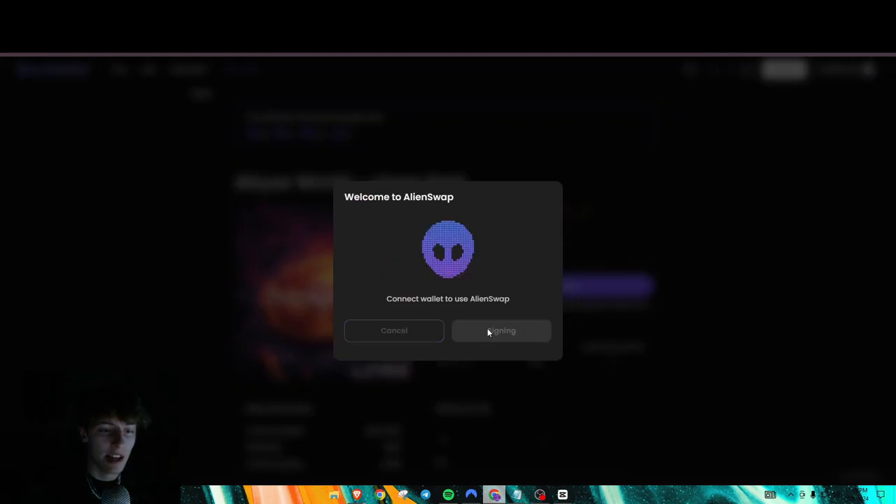
click(502, 331)
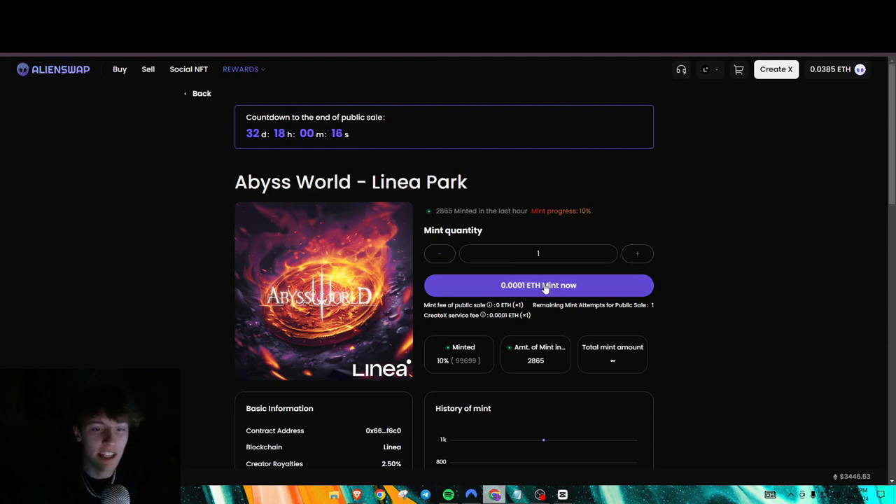
click(538, 286)
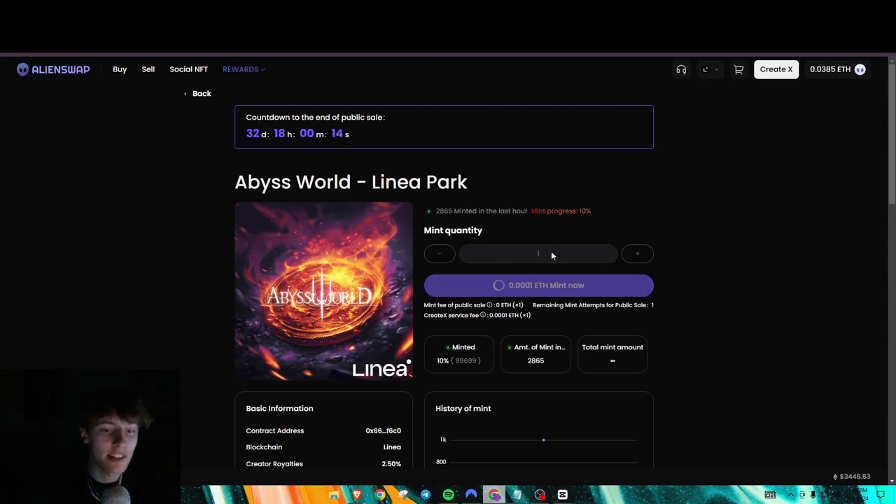
click(538, 286)
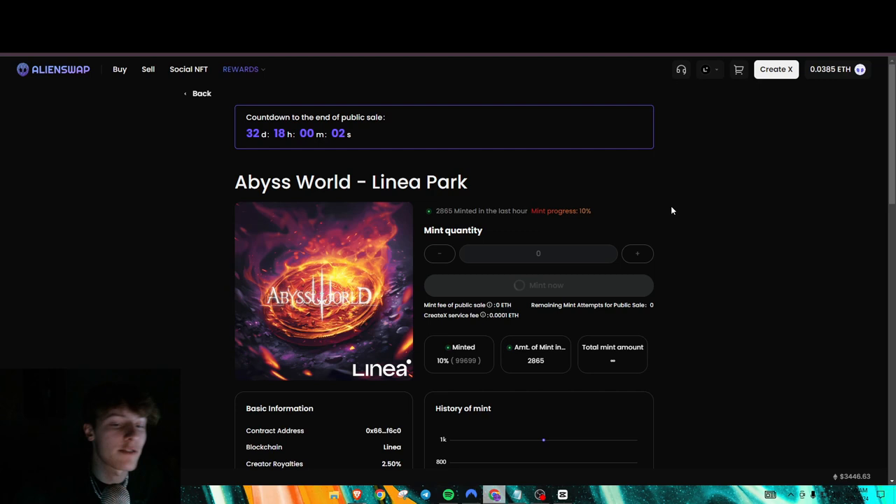
mouse_move(572, 273)
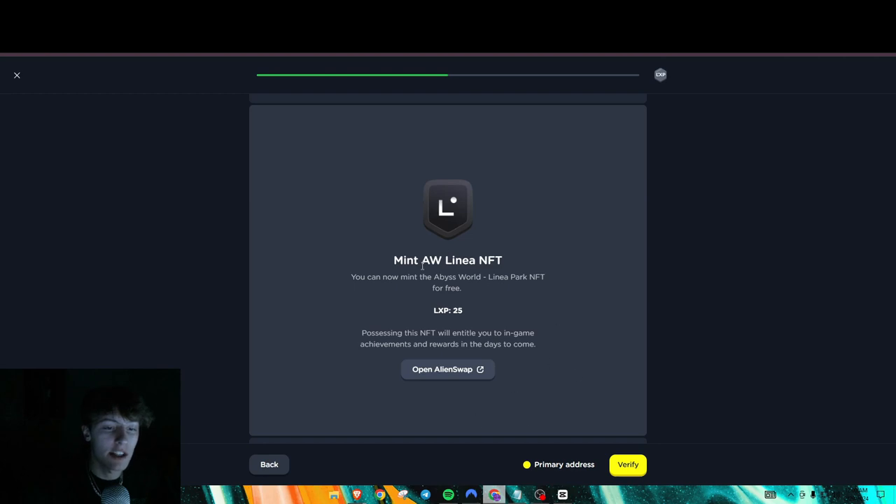
Verify the Abyss World mint for 25 XP, skip SocialFi, and begin the Pictographs quest.
click(627, 465)
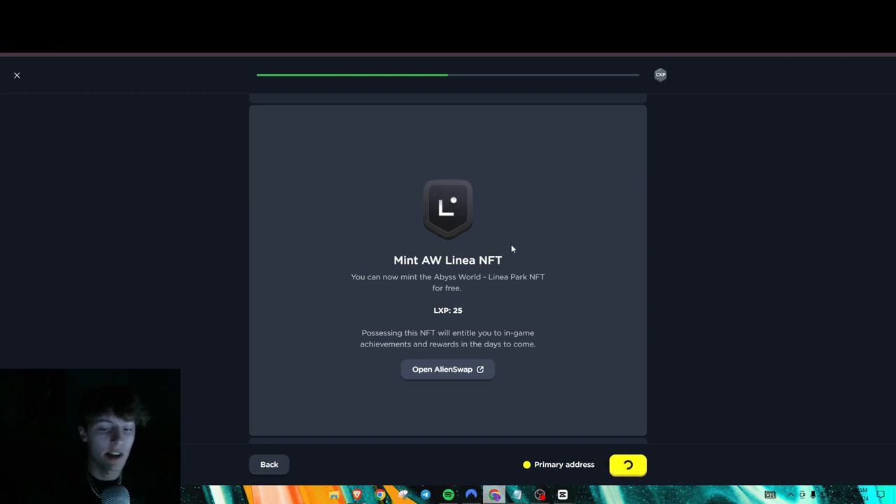
click(628, 464)
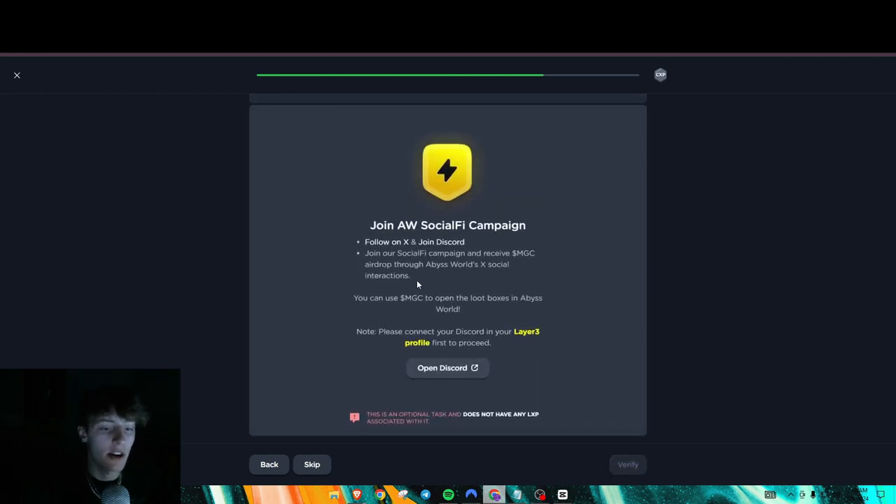
click(312, 465)
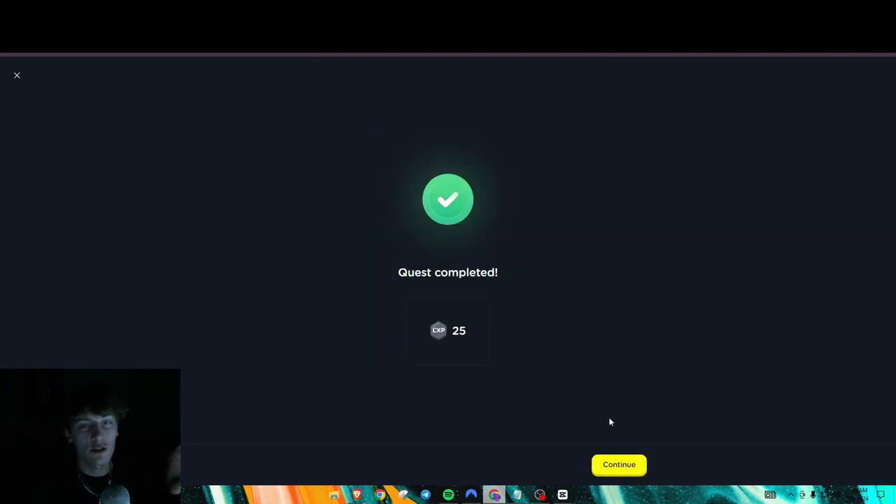
click(619, 465)
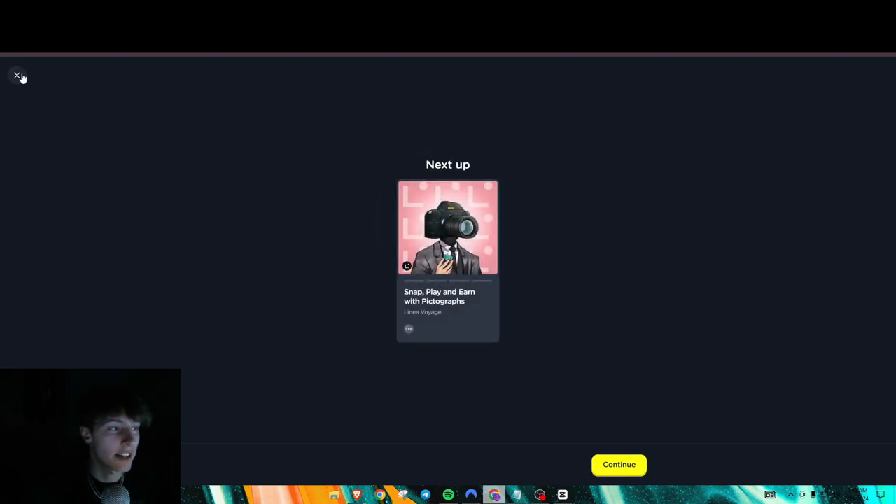
click(17, 75)
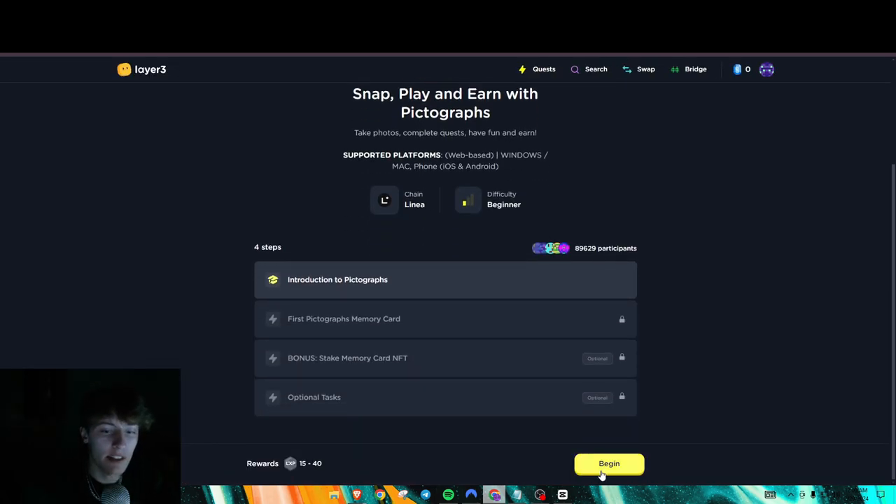
click(609, 463)
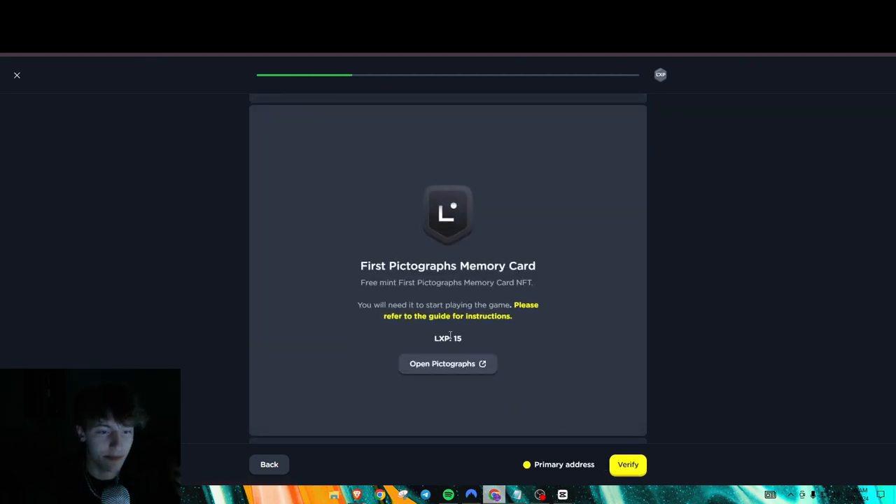
mouse_move(462, 359)
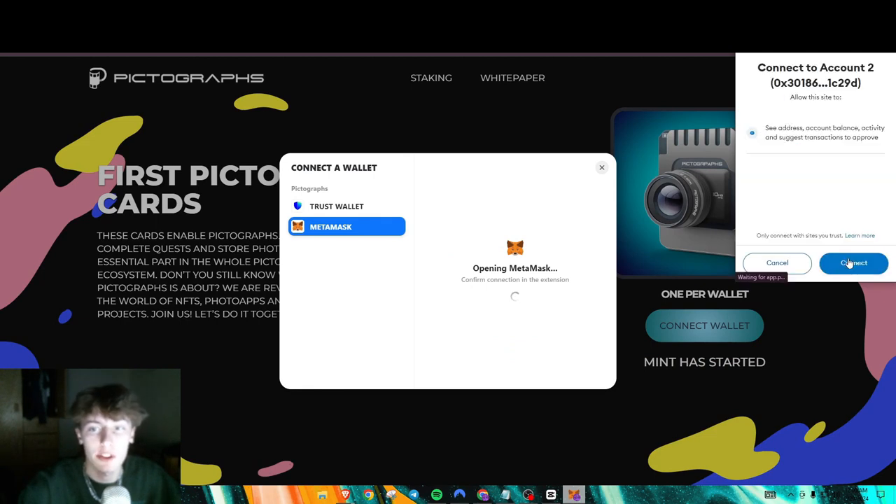
Connect the wallet to Pictographs, mint the First Pictographs Memory Card and stake it.
click(854, 263)
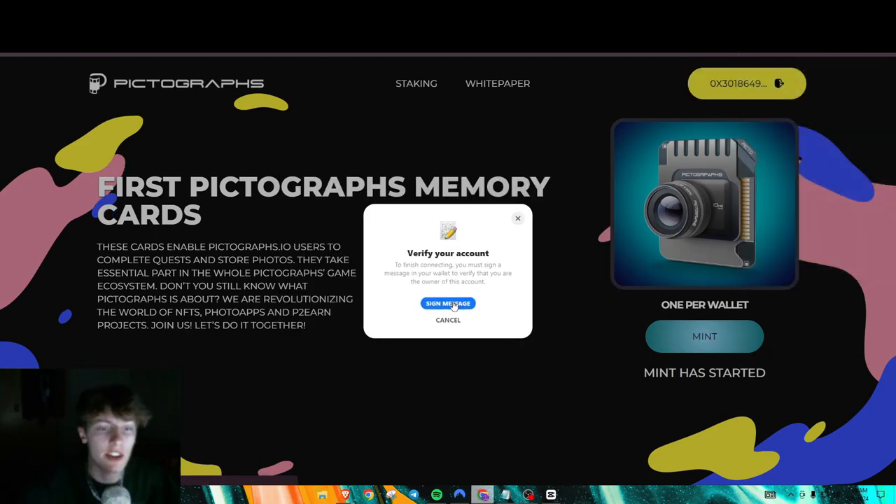
click(448, 303)
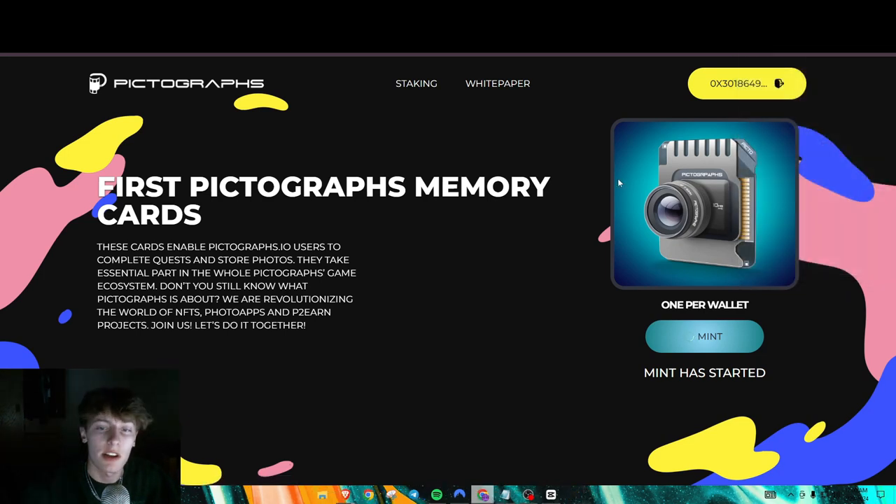
mouse_move(525, 286)
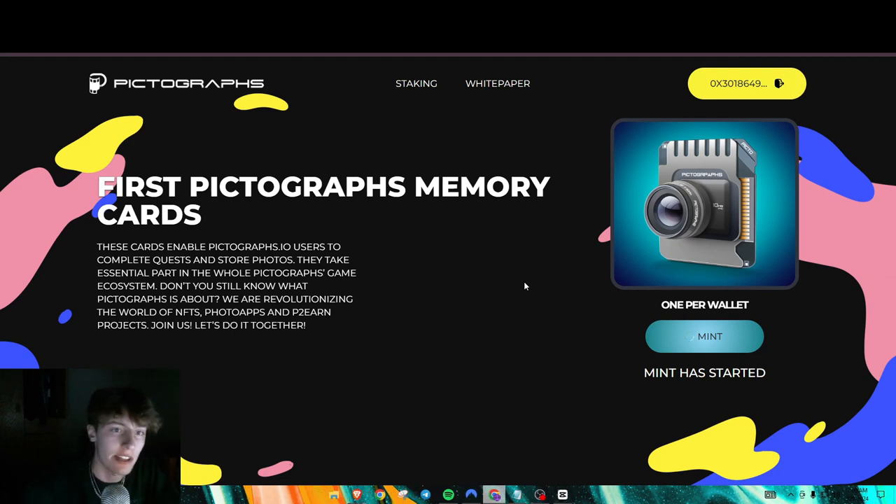
click(704, 336)
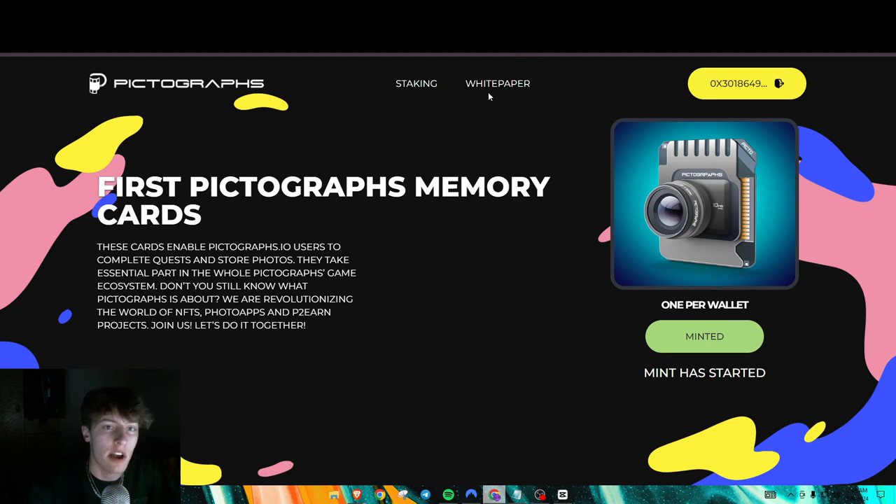
mouse_move(409, 89)
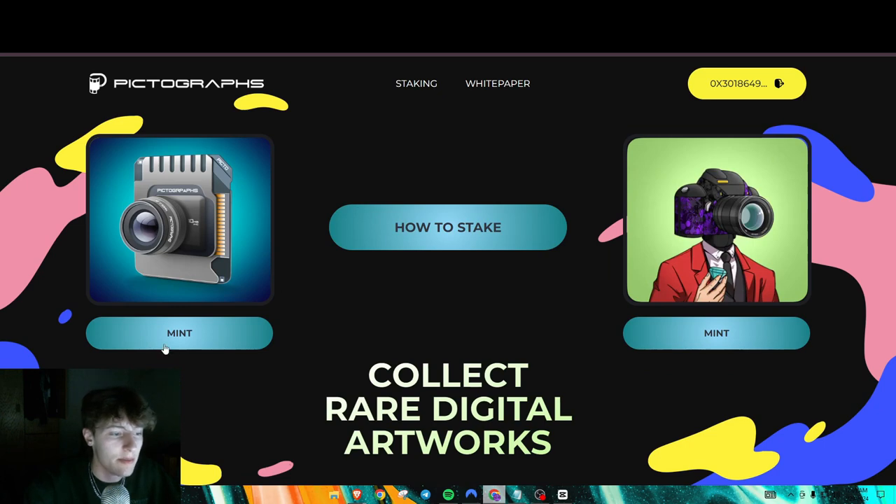
mouse_move(180, 332)
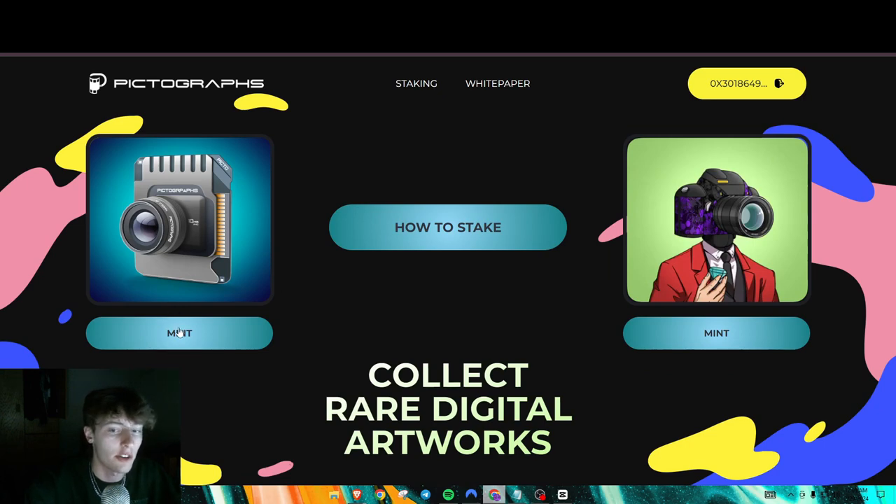
click(179, 333)
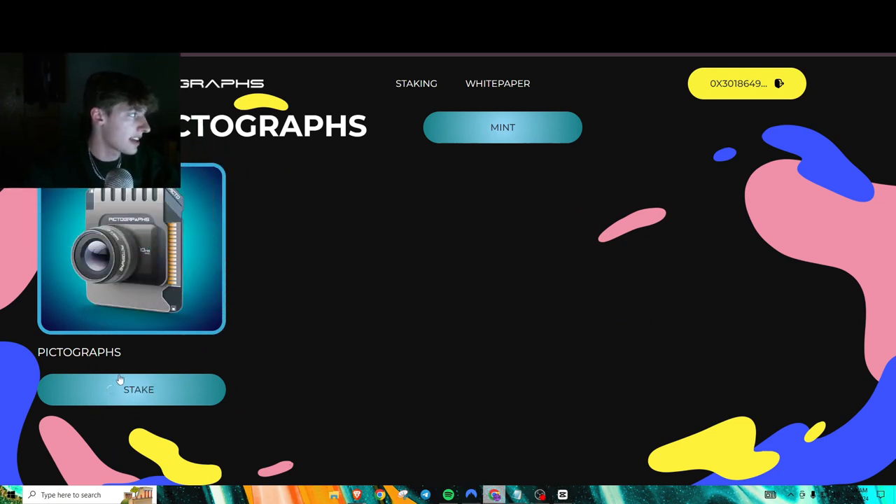
click(131, 389)
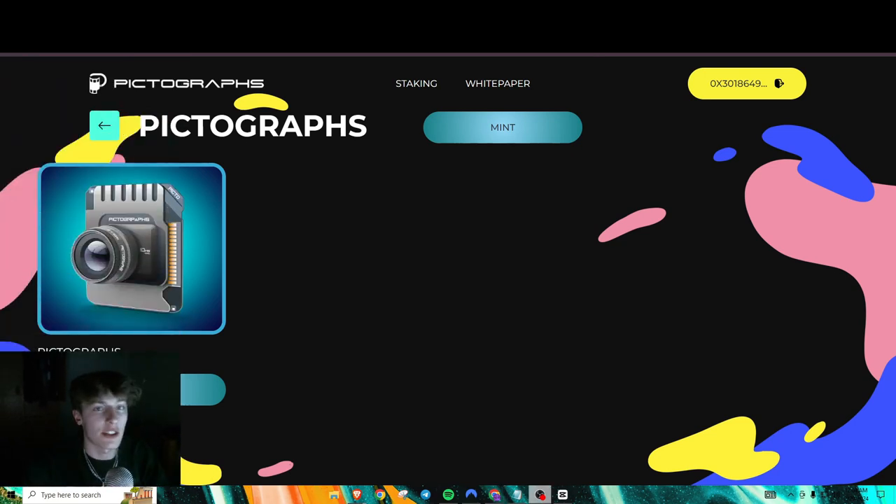
click(503, 126)
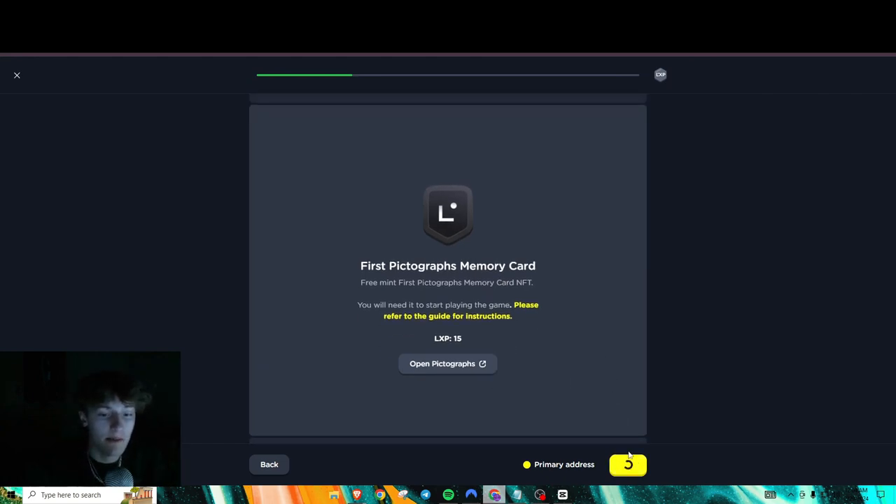
Verify the memory card mint and stake steps, skip optional tasks, and finish at Level 4.
click(627, 465)
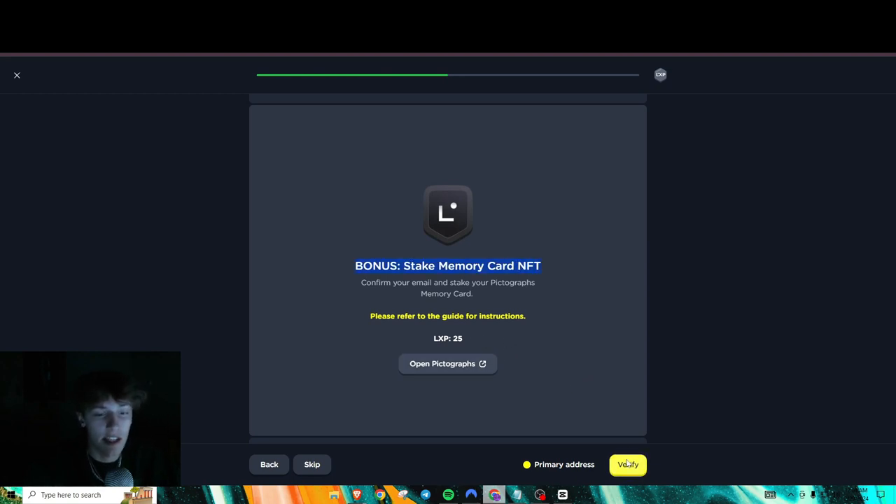
click(627, 465)
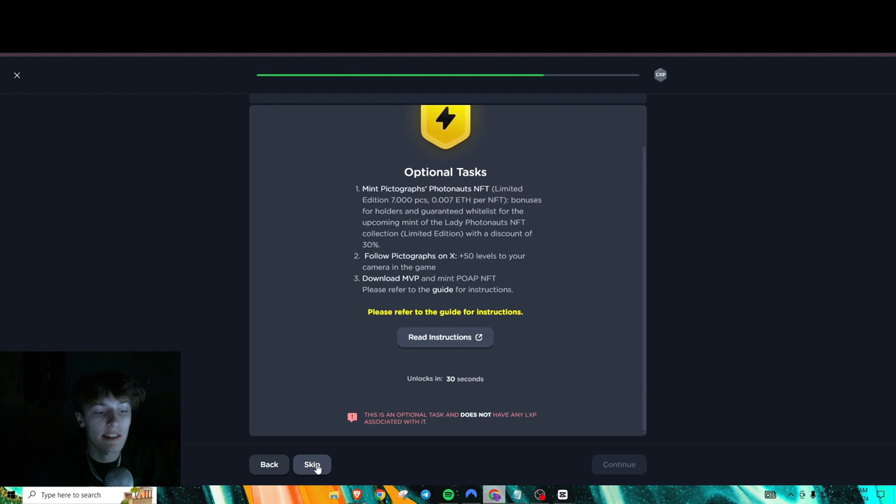
click(311, 465)
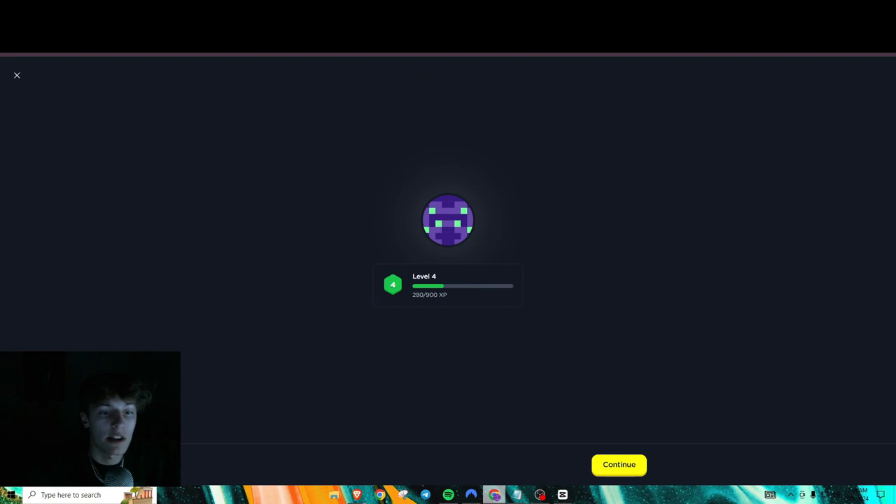
click(619, 465)
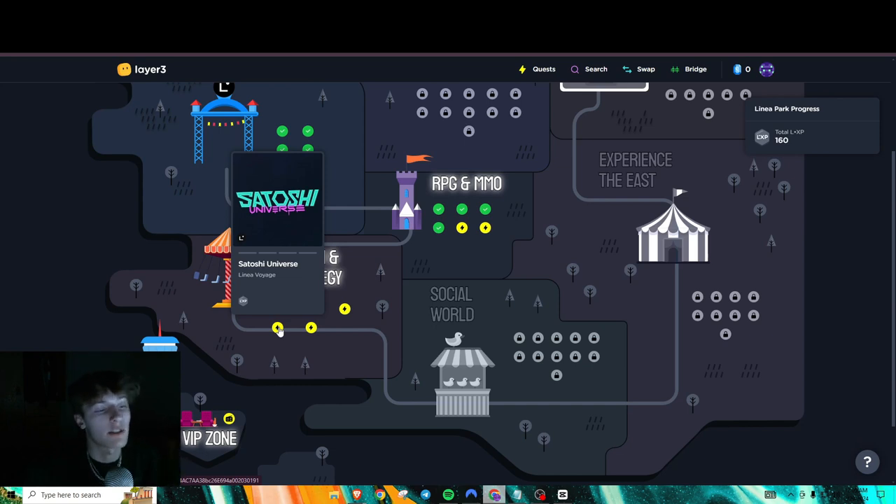
mouse_move(279, 333)
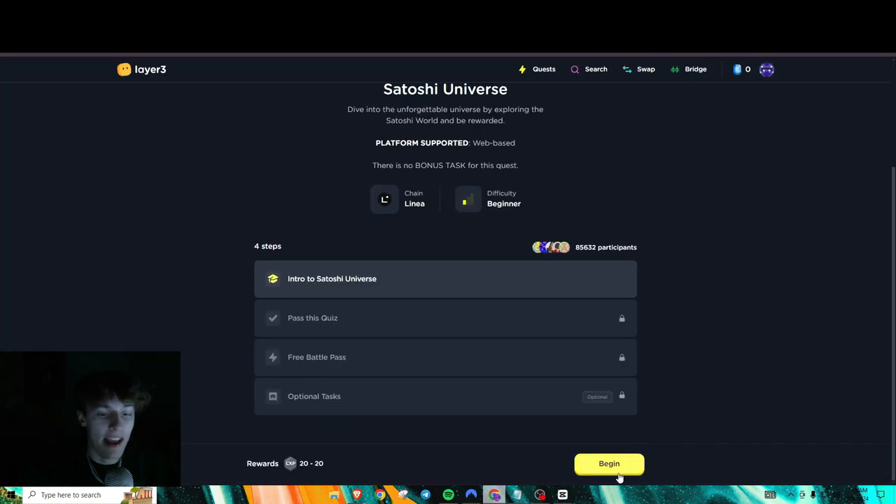
Begin the Satoshi Universe quest and answer the quiz: adventures and early access, OpenSea, Every Month.
click(609, 464)
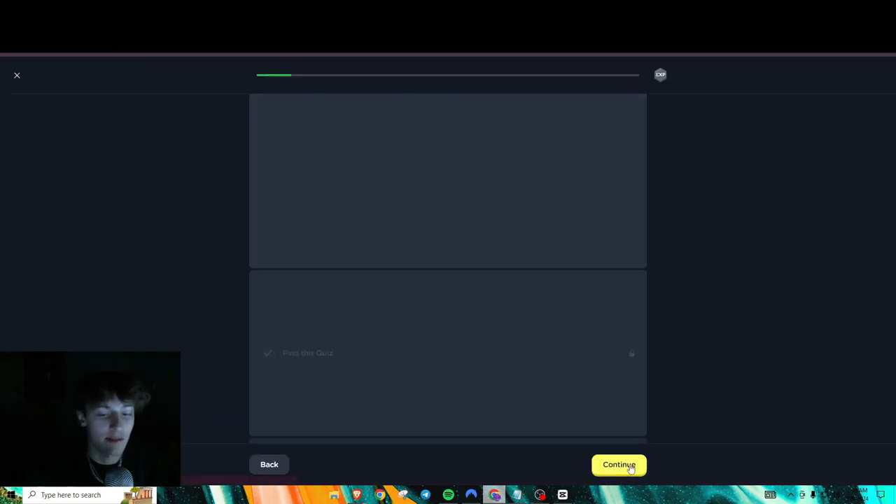
click(619, 465)
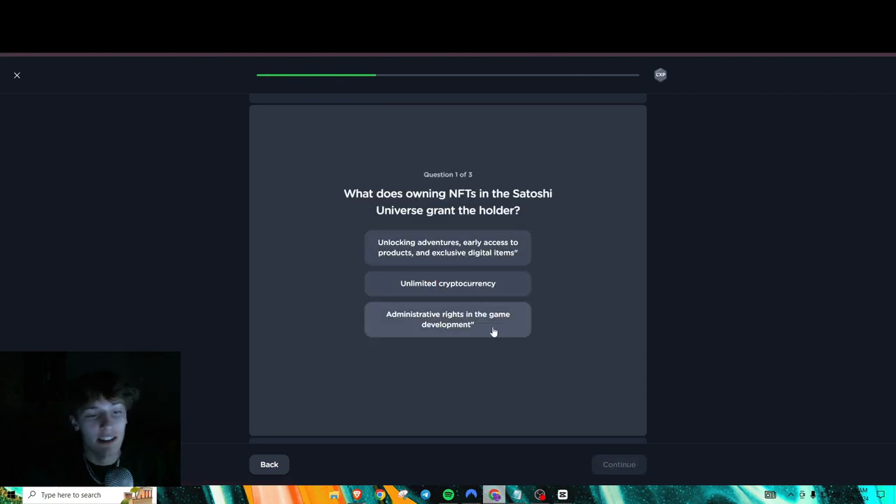
click(448, 319)
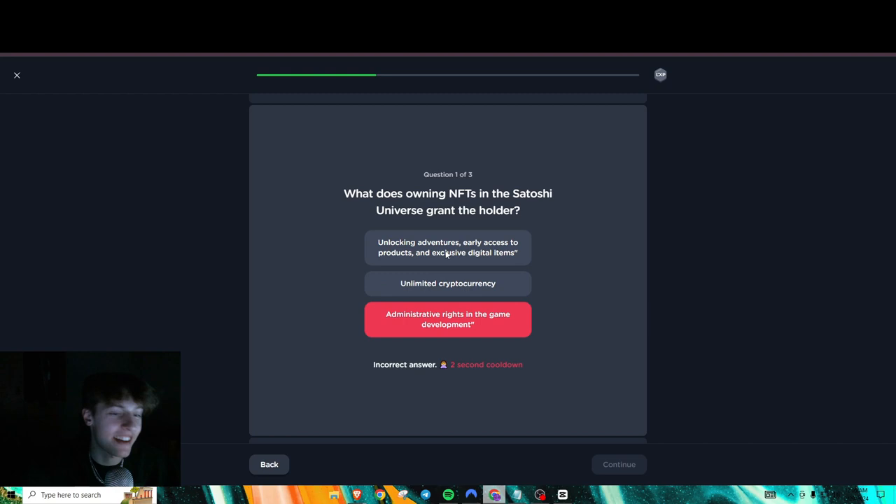
click(448, 247)
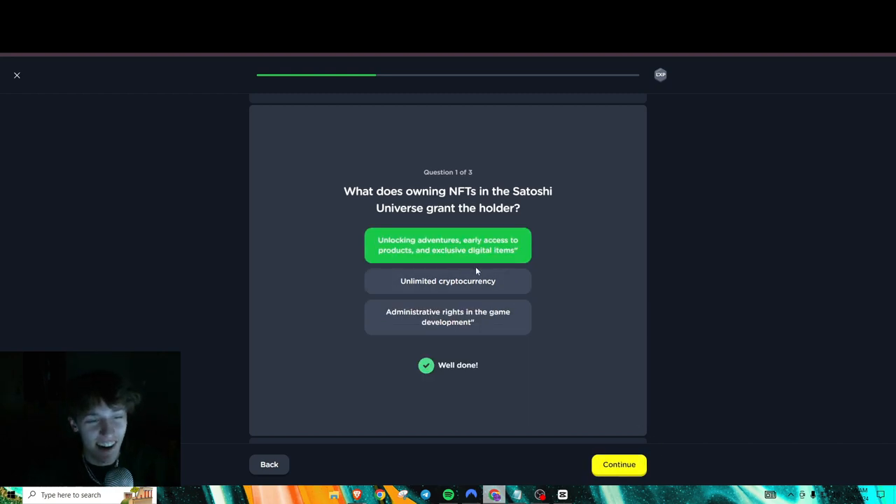
click(619, 465)
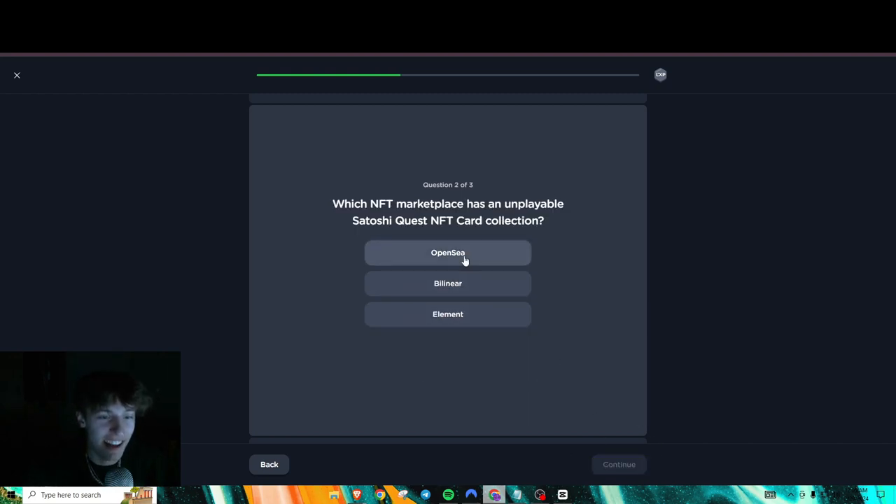
click(448, 252)
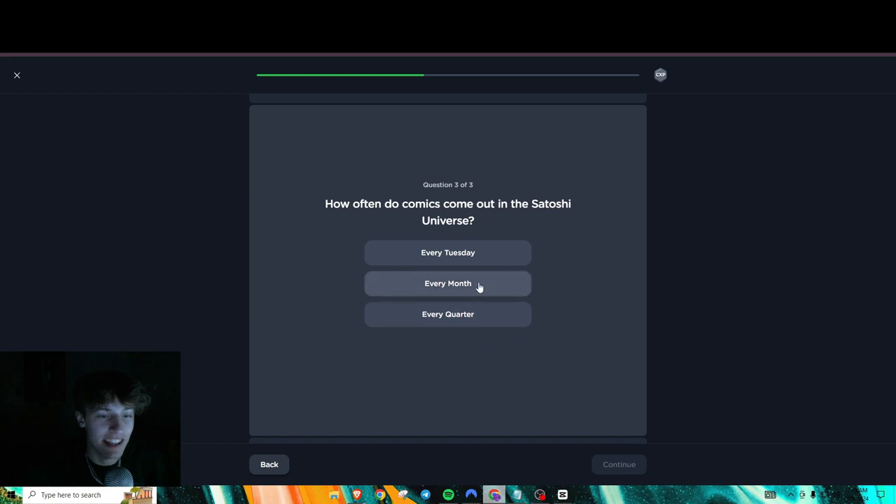
click(448, 282)
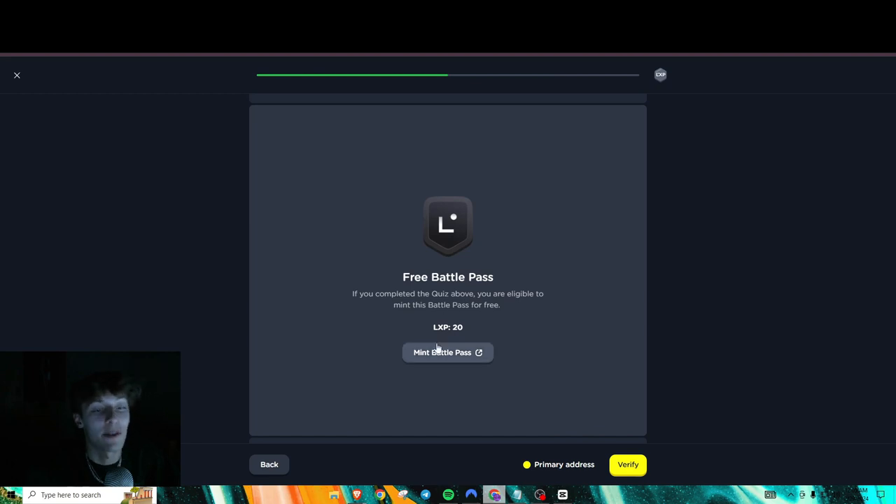
Connect MetaMask on the mint page and mint one free Bronze Collection Battle Pass.
click(448, 353)
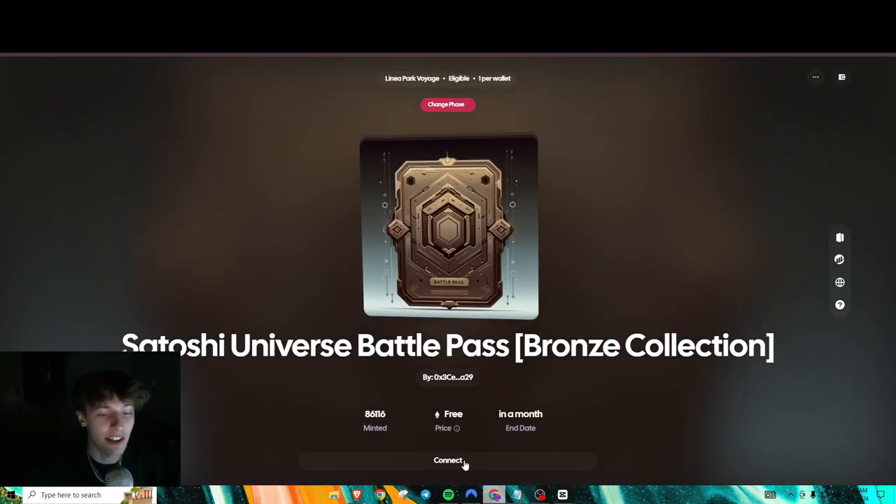
click(448, 460)
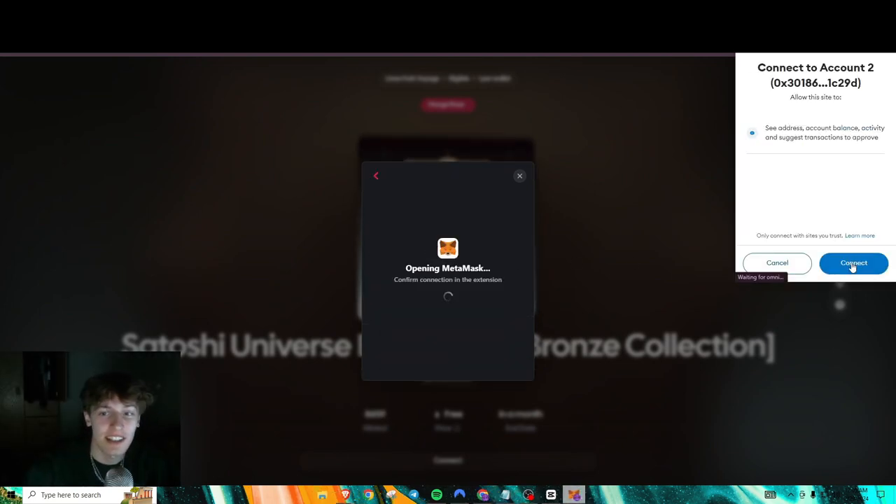
click(854, 263)
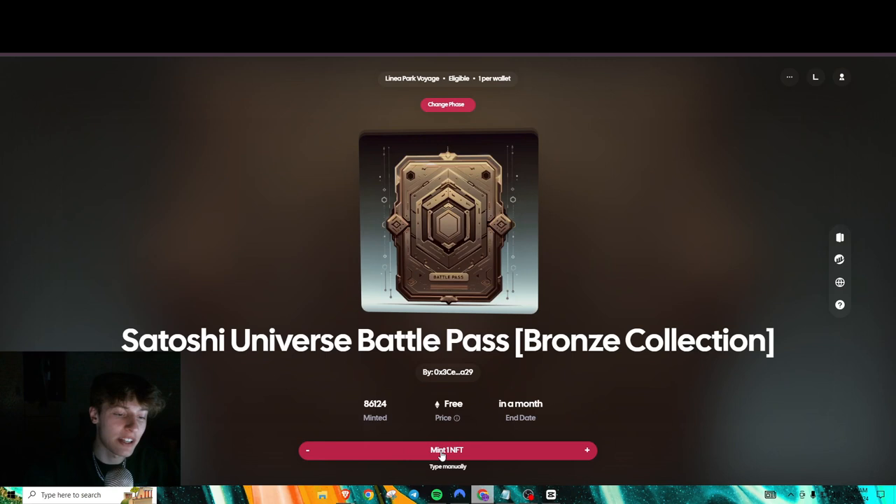
click(448, 451)
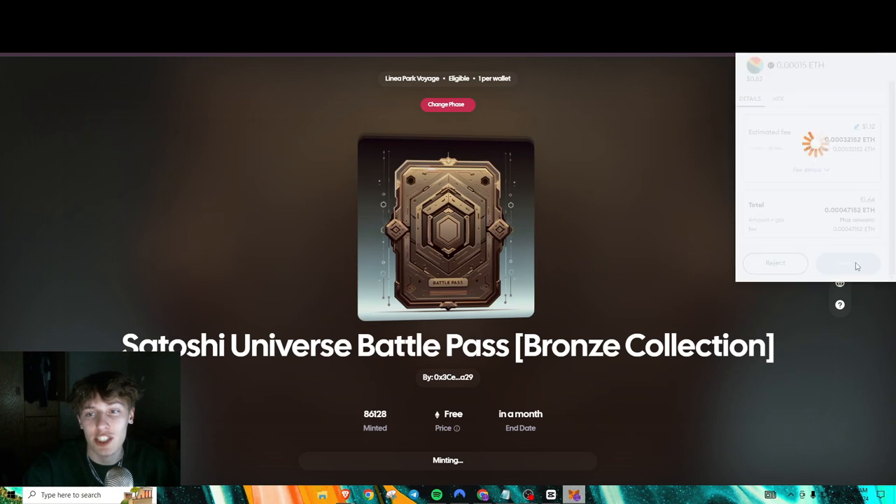
click(847, 263)
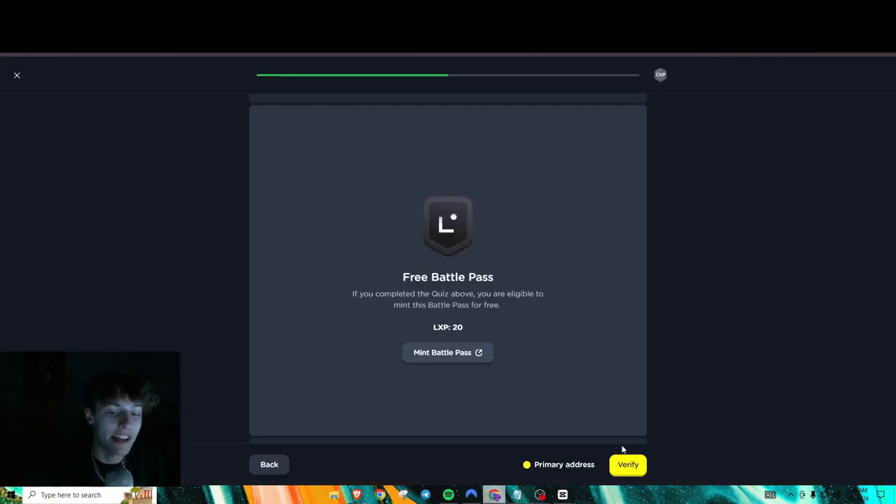
Verify the Battle Pass mint and optional tasks, completing Satoshi Universe for 20 XP.
click(627, 464)
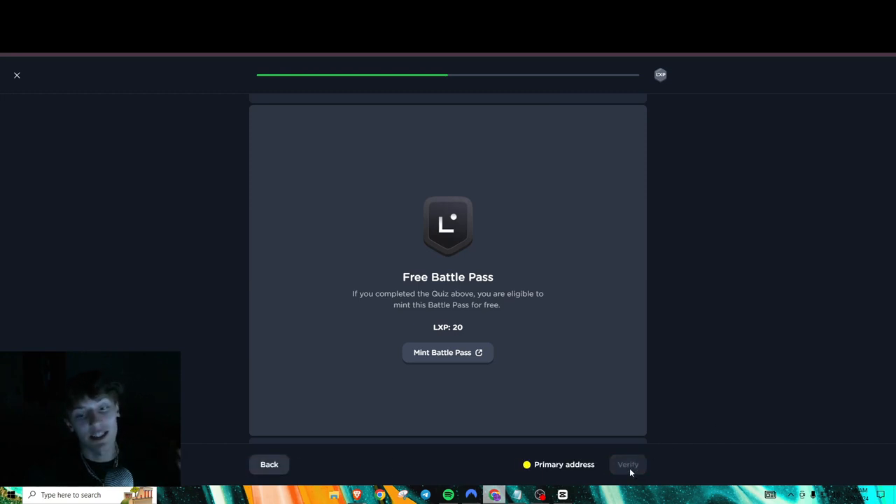
click(627, 465)
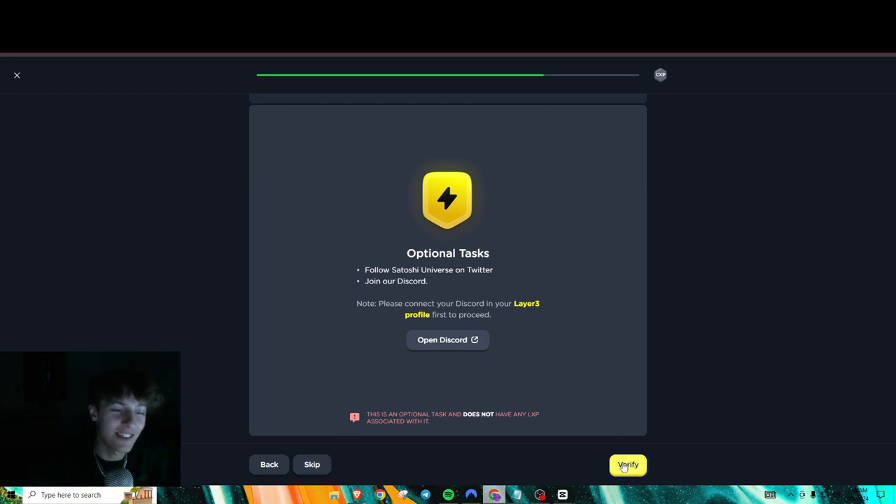
click(627, 465)
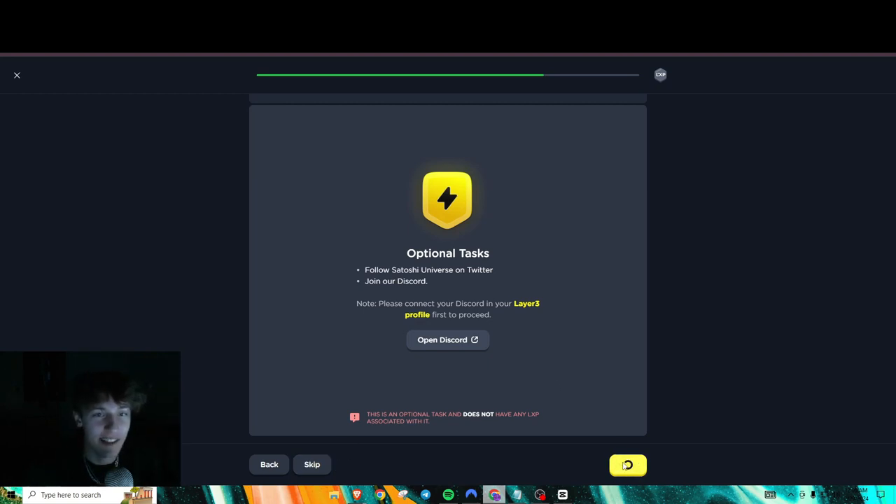
click(627, 465)
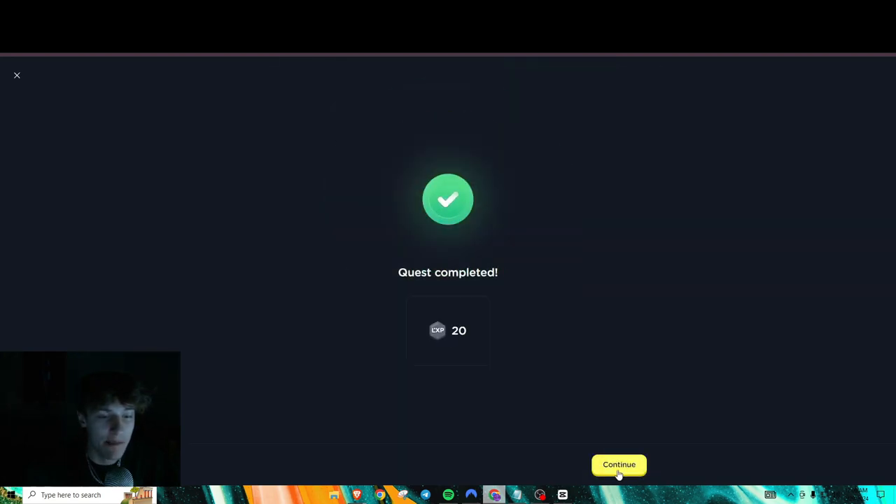
click(619, 465)
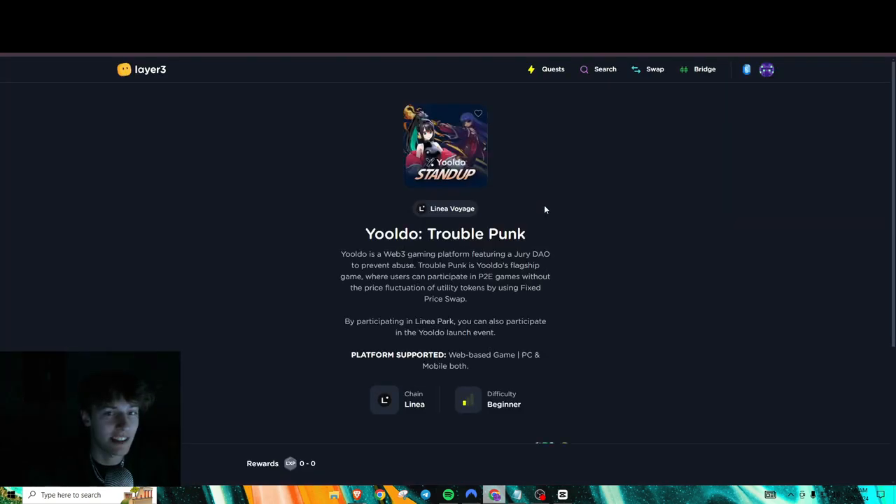
Begin the Yooldo quest, pass the intro video, and go to the Yooldo standup page.
scroll(down, 3)
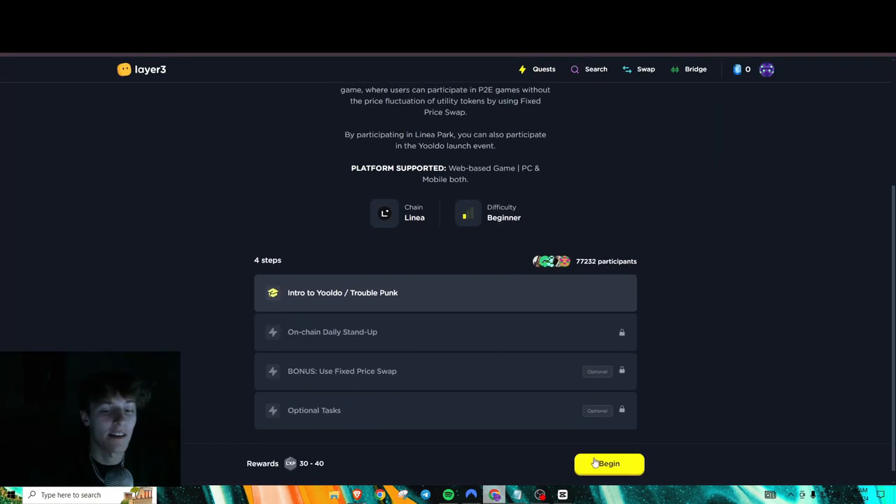
click(607, 464)
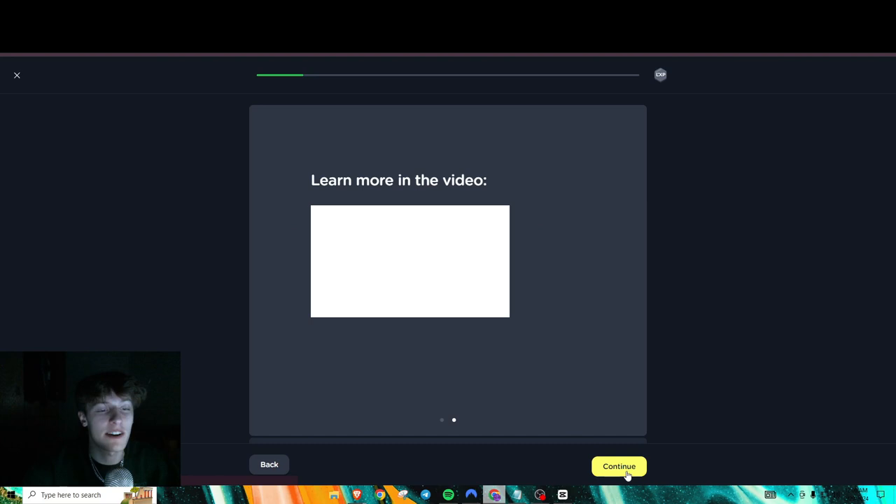
click(618, 466)
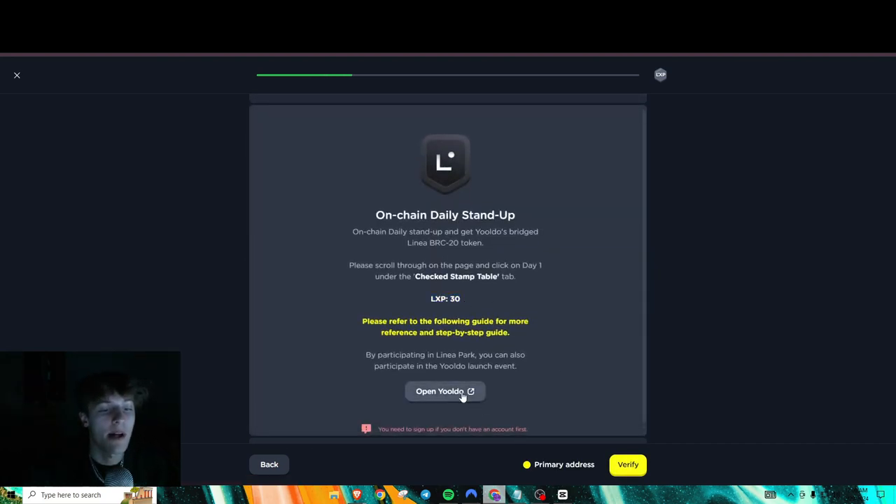
click(446, 390)
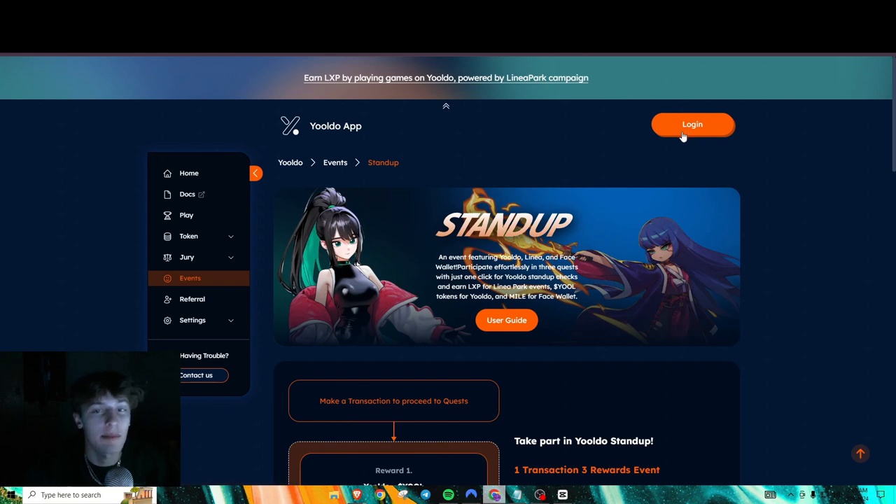
mouse_move(677, 124)
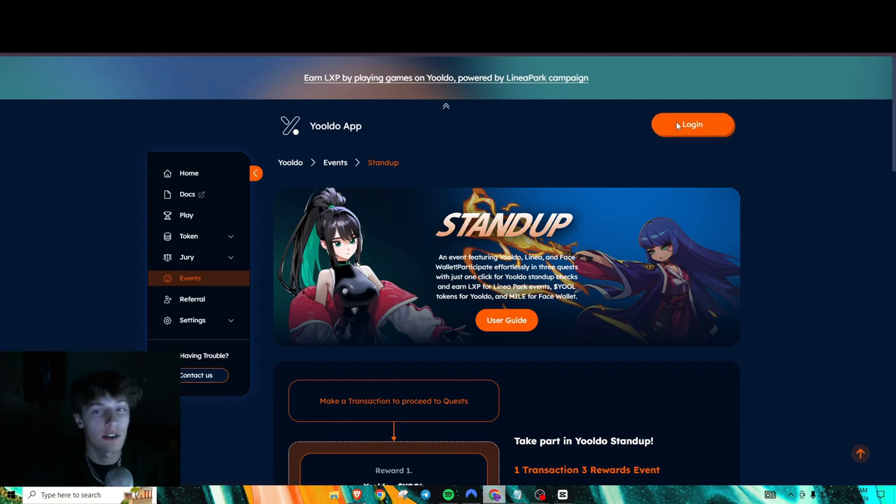
Connect MetaMask Account 2 to Yooldo App and register the wallet with the server.
click(691, 123)
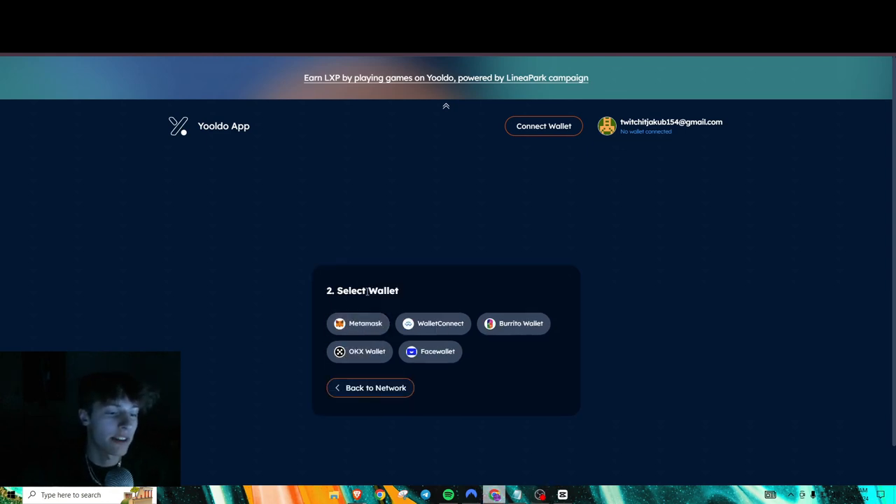
click(364, 322)
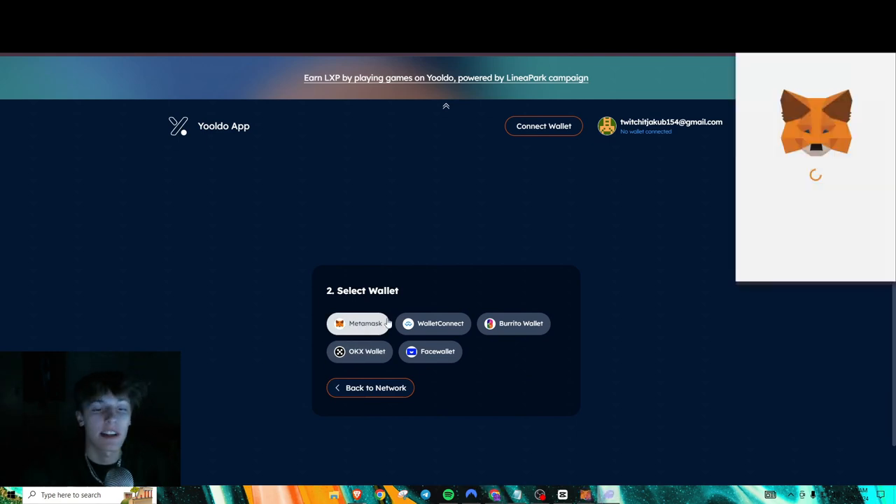
click(364, 322)
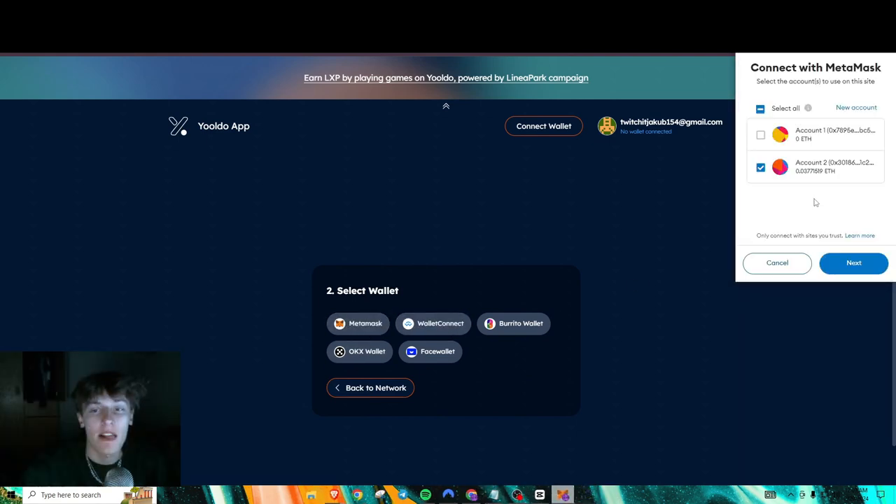
click(854, 263)
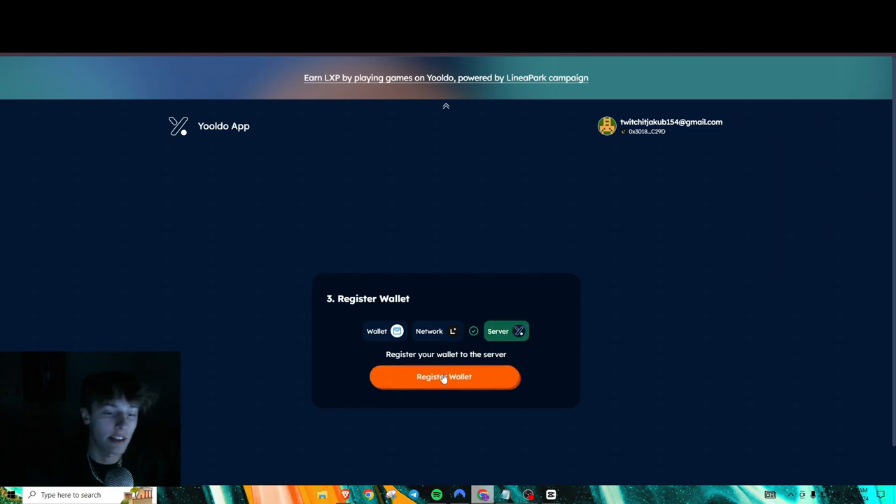
click(445, 377)
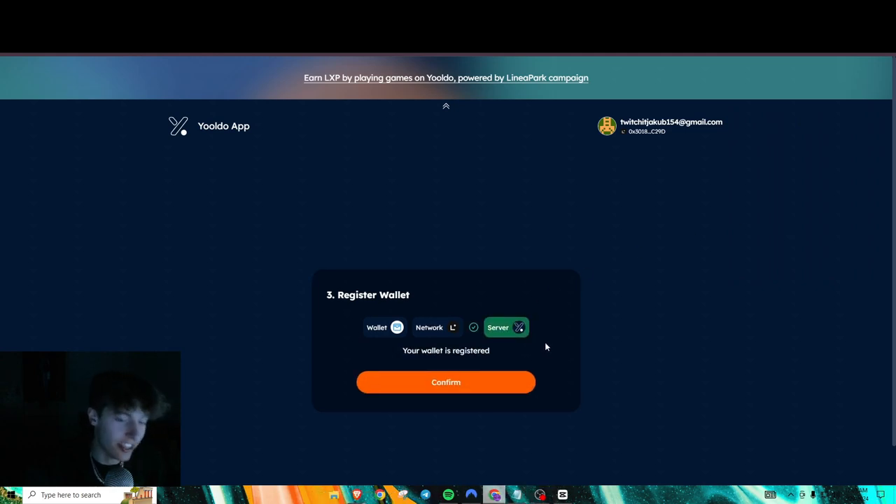
click(445, 381)
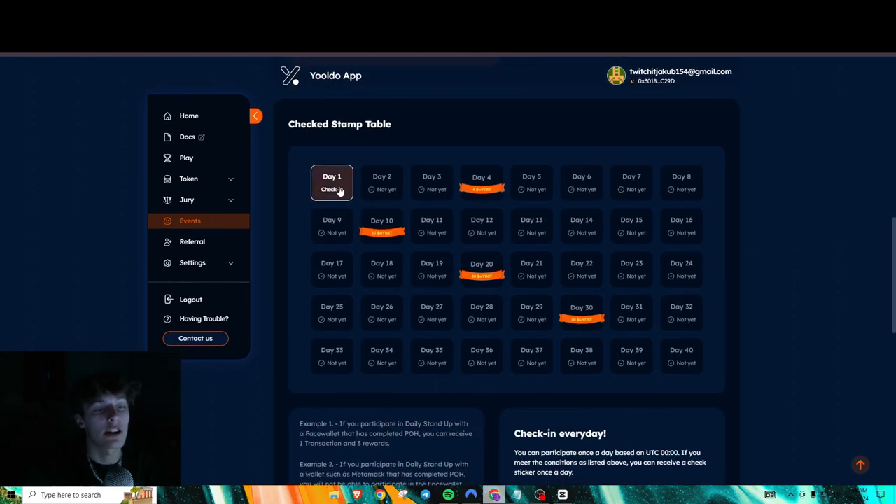
Check in for Day 1 of the stand-up, approving the Linea network in MetaMask, and head to Token.
click(332, 189)
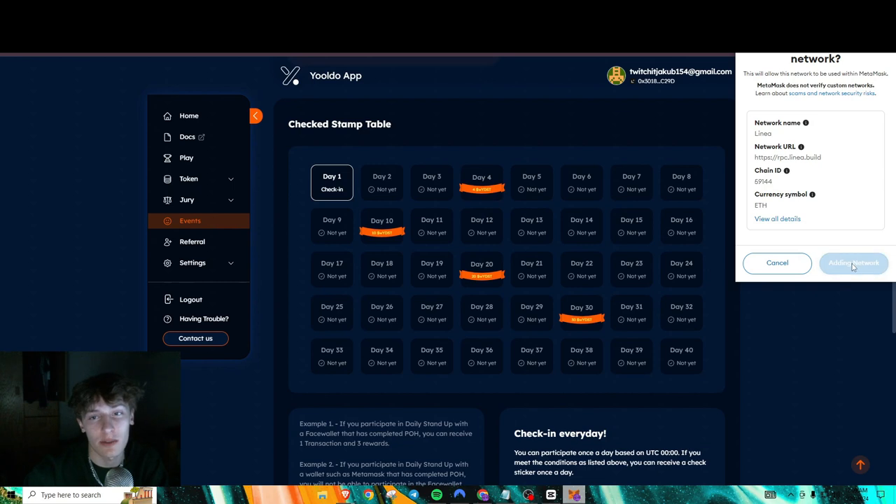
click(852, 263)
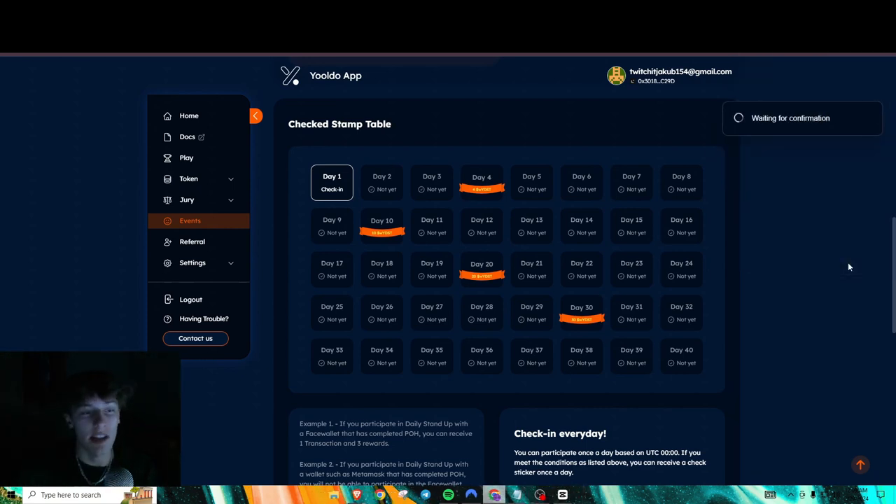
mouse_move(728, 277)
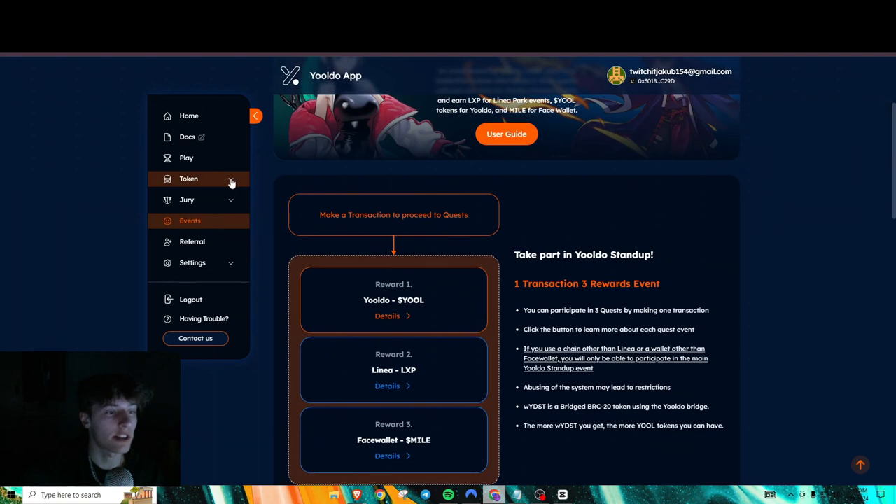
click(188, 179)
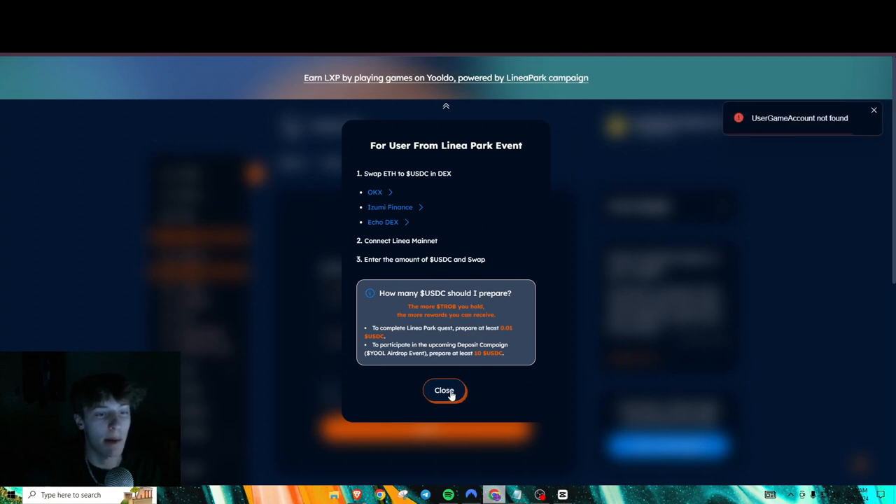
Dismiss the Linea Park swap guide and focus the USDC amount field on Fixed Price Swap.
click(444, 389)
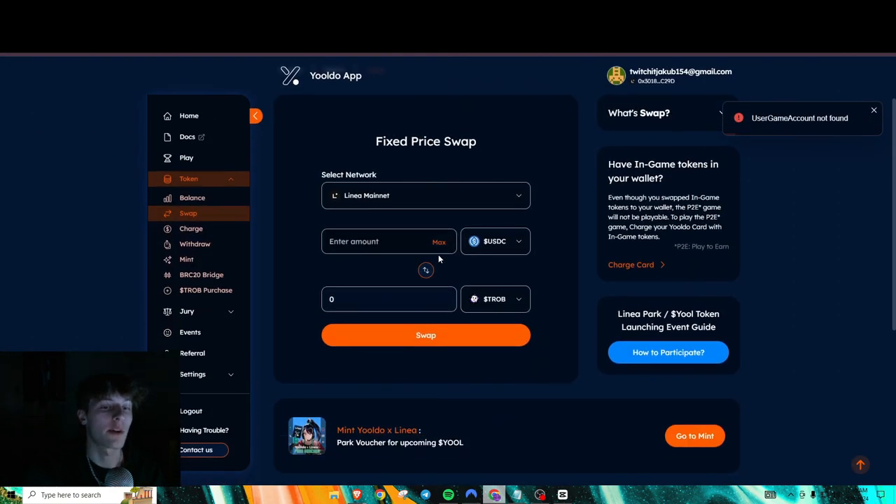
click(385, 241)
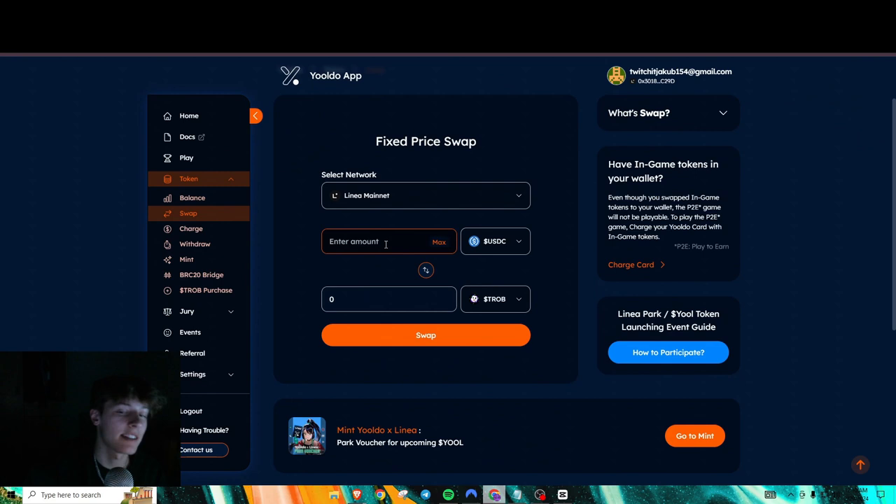
click(371, 241)
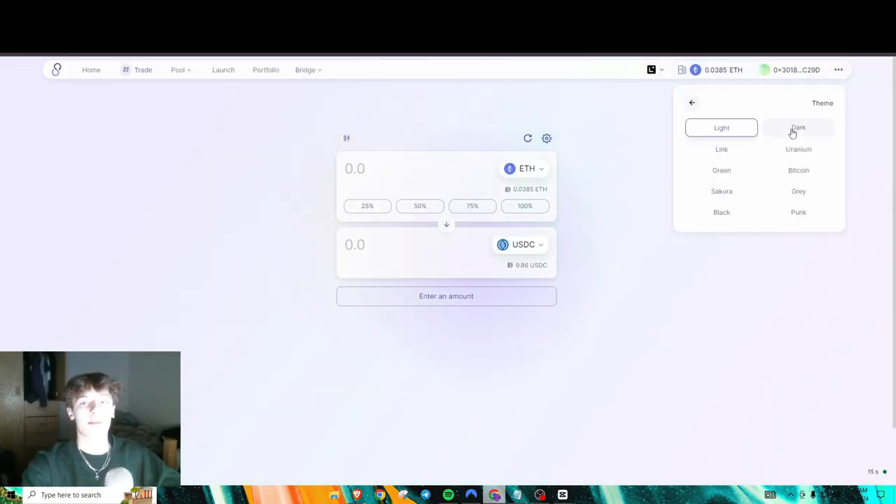
Switch SyncSwap to the dark theme and select the Linea network.
click(798, 128)
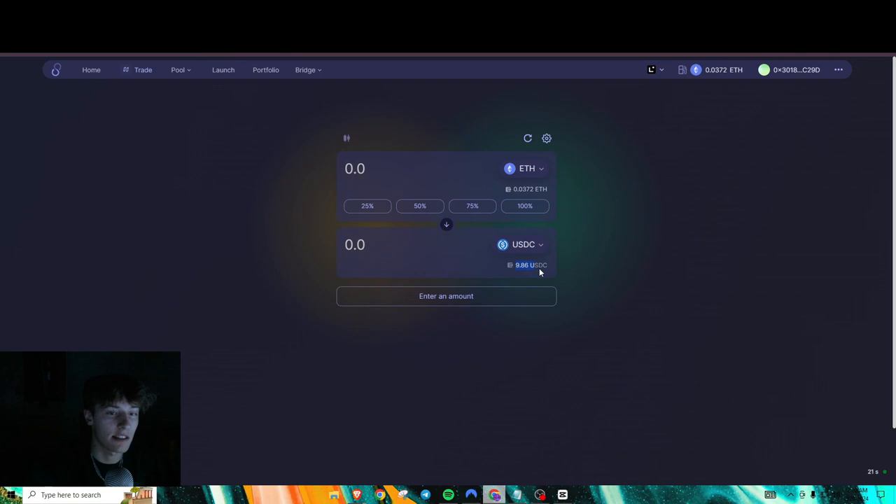
click(652, 70)
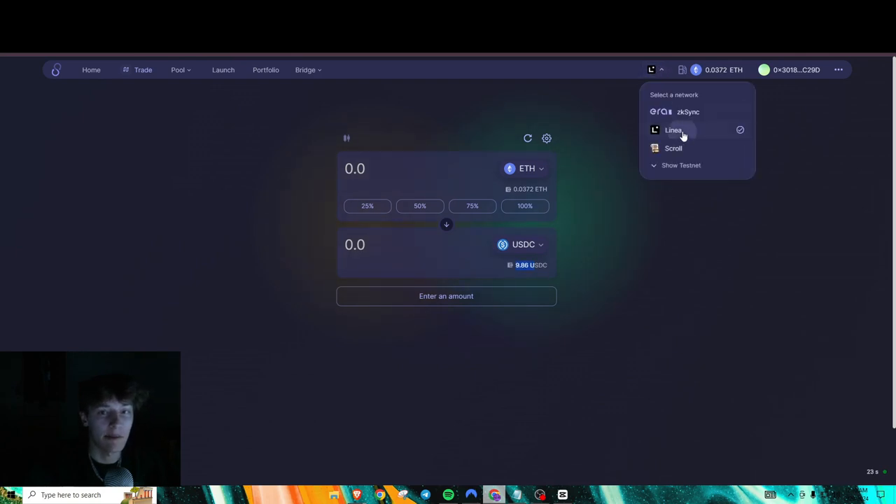
click(674, 131)
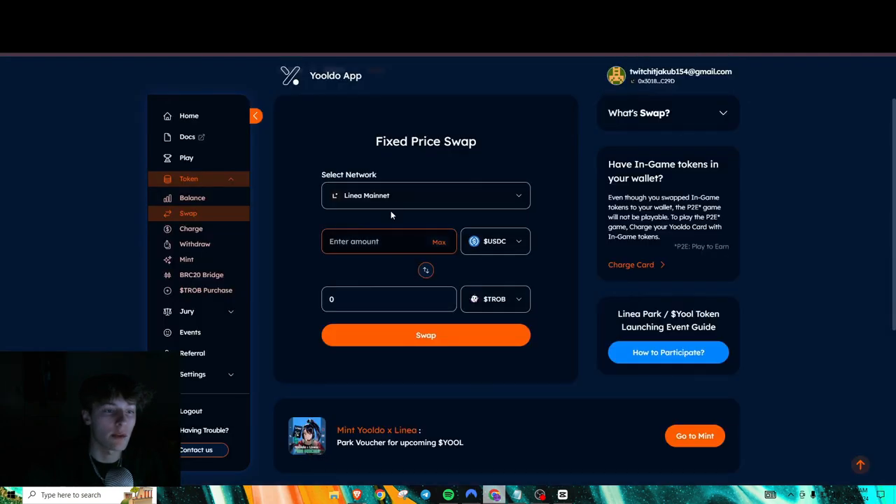
Swap 1 USDC for 100 $TROB, approving the USDC spending cap in MetaMask.
click(440, 241)
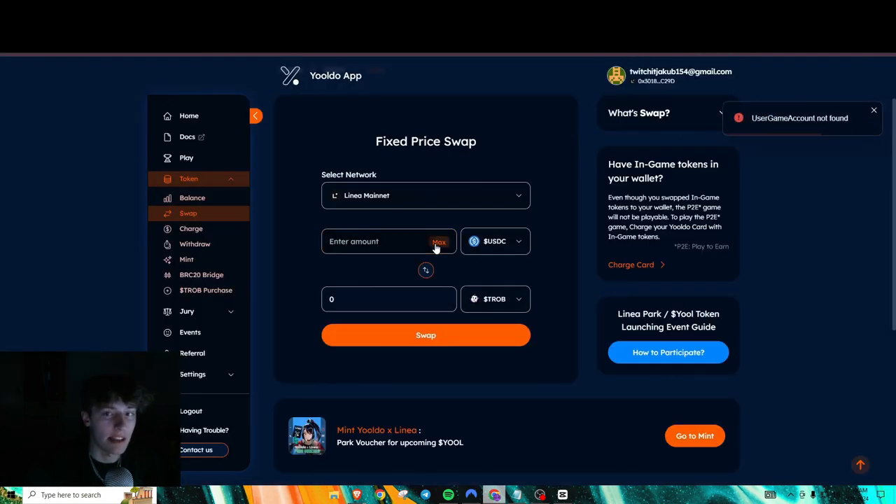
click(439, 241)
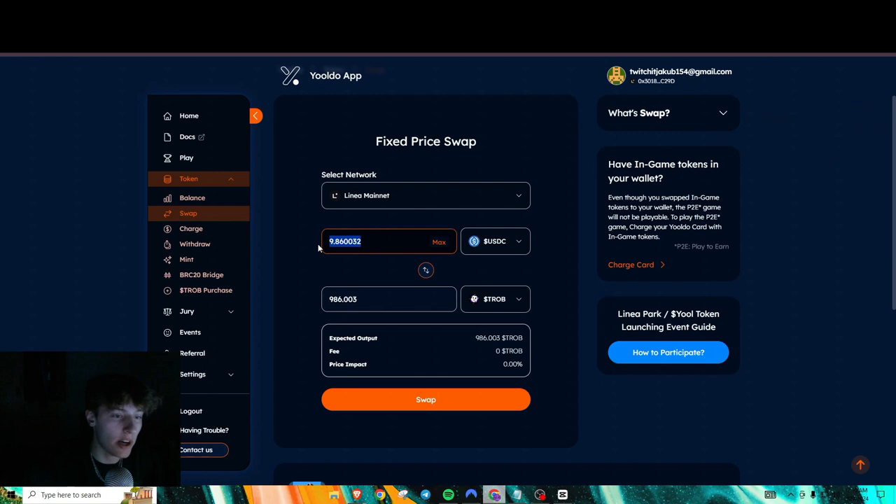
text(1)
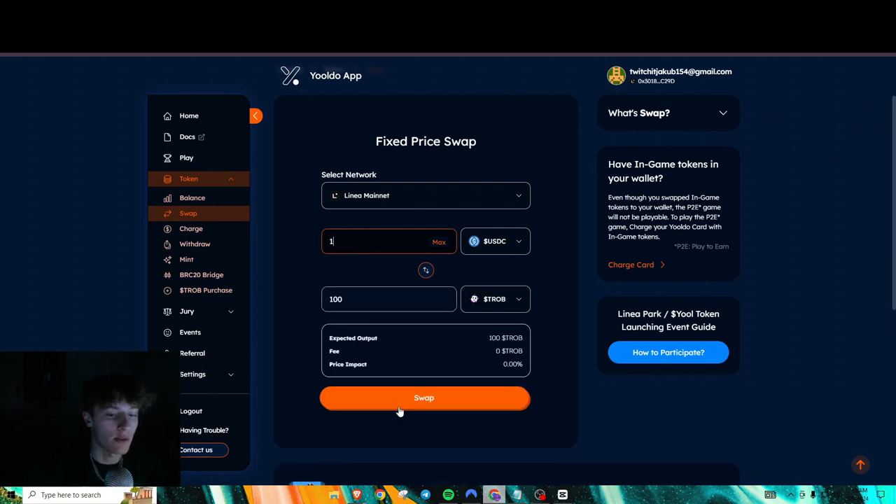
click(424, 397)
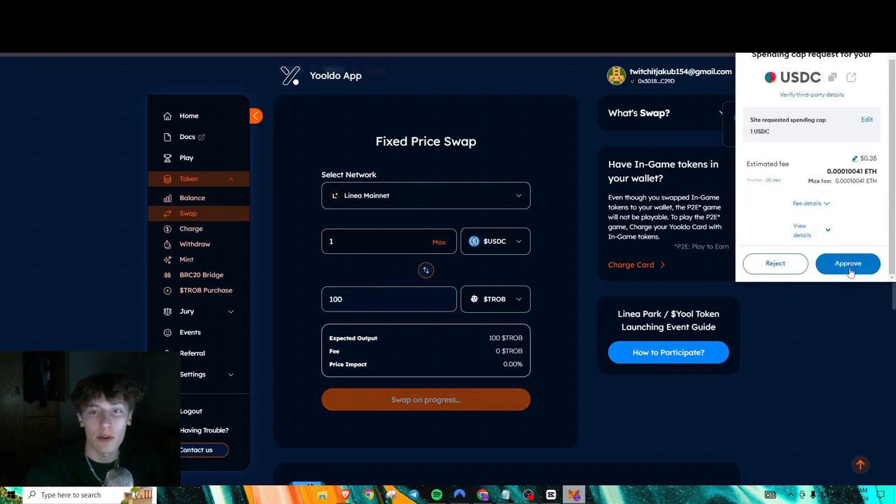
click(848, 264)
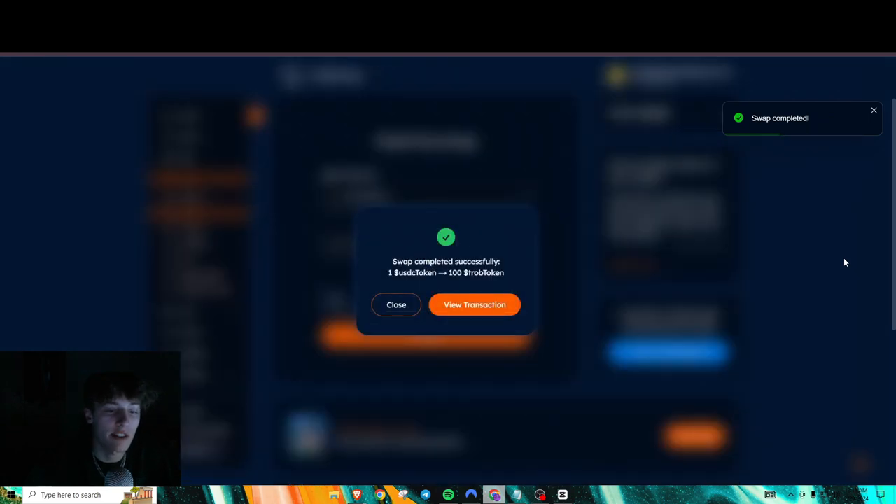
Dismiss the swap-completed message and return to the Yooldo home page.
click(396, 305)
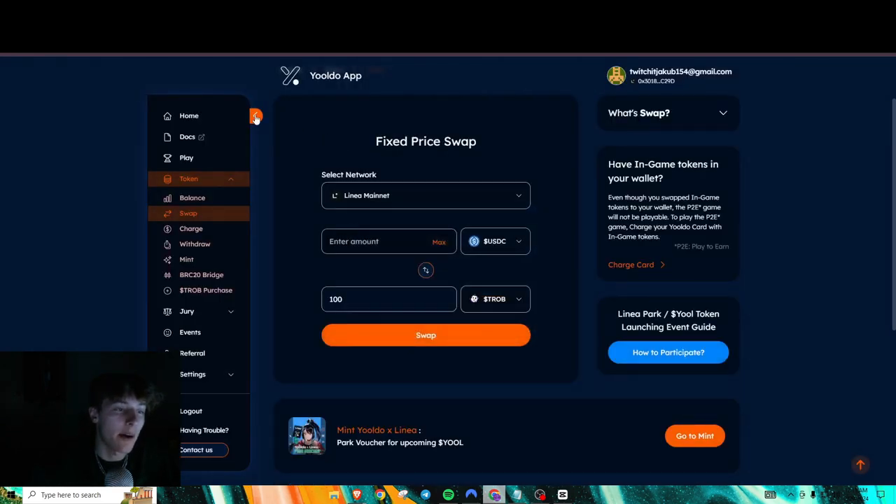
click(189, 115)
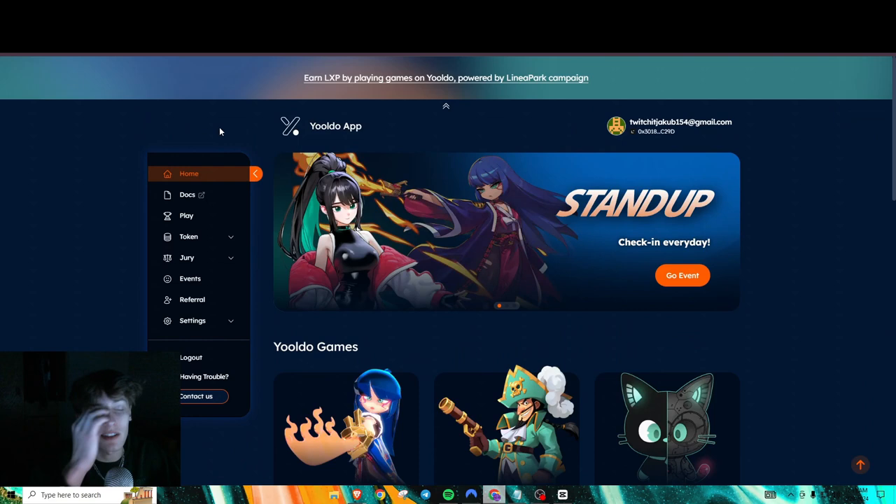
mouse_move(100, 171)
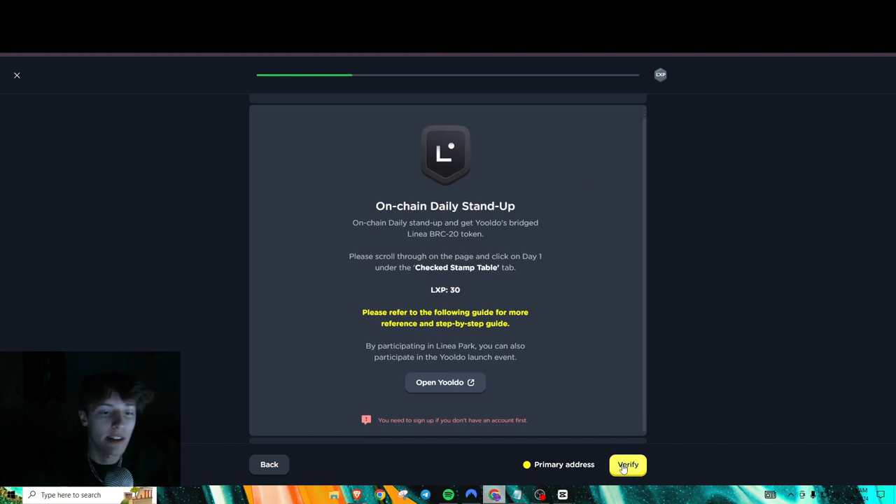
Verify the Daily Stand-Up and Fixed Price Swap tasks, skip optional ones and finish the quest.
click(627, 464)
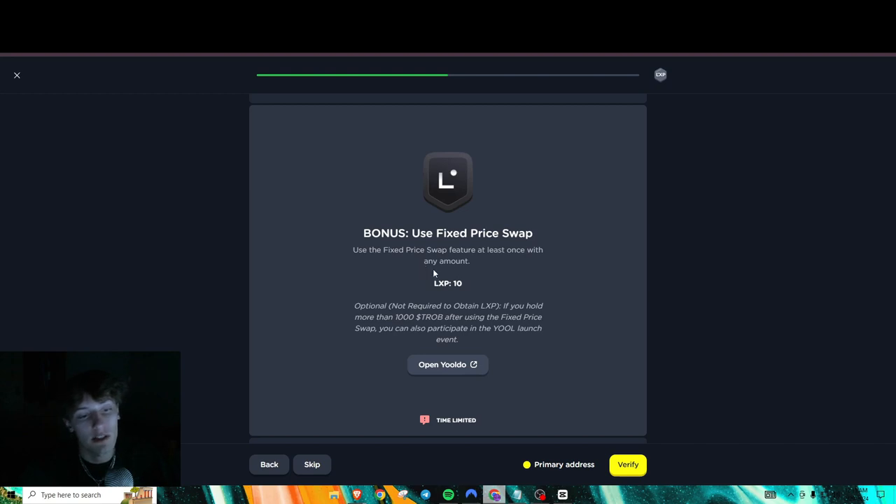
click(627, 465)
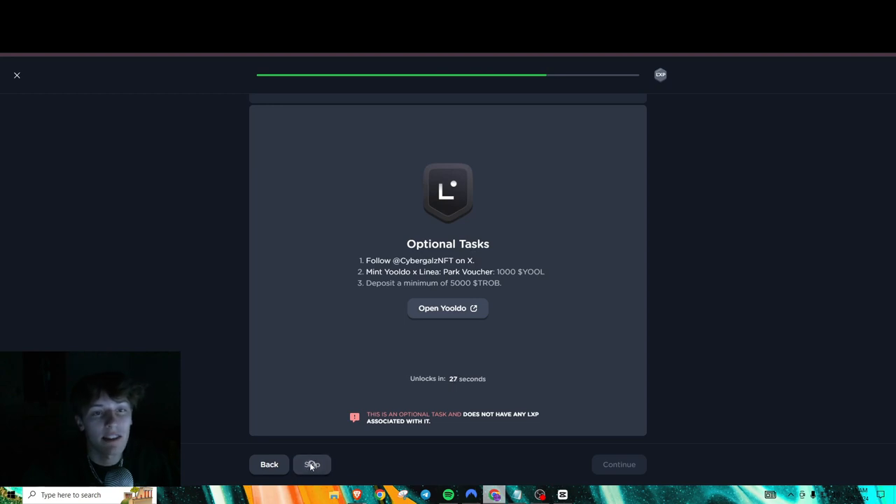
click(312, 465)
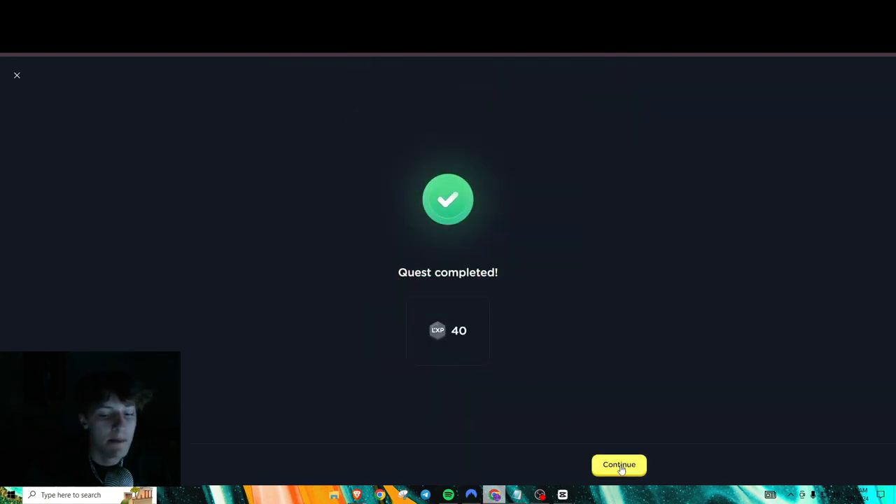
click(619, 465)
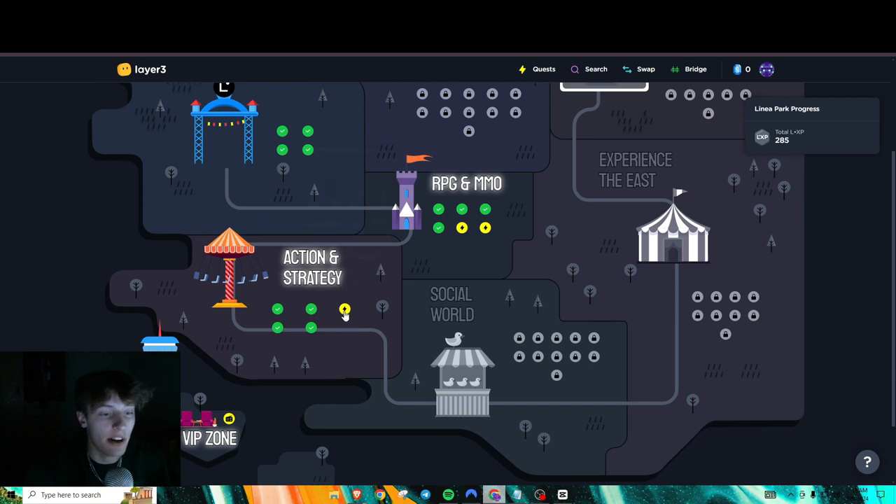
mouse_move(345, 311)
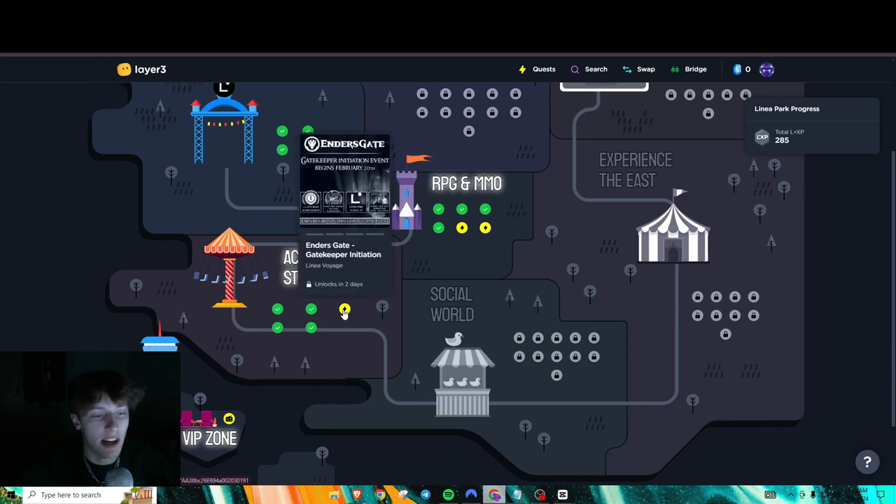